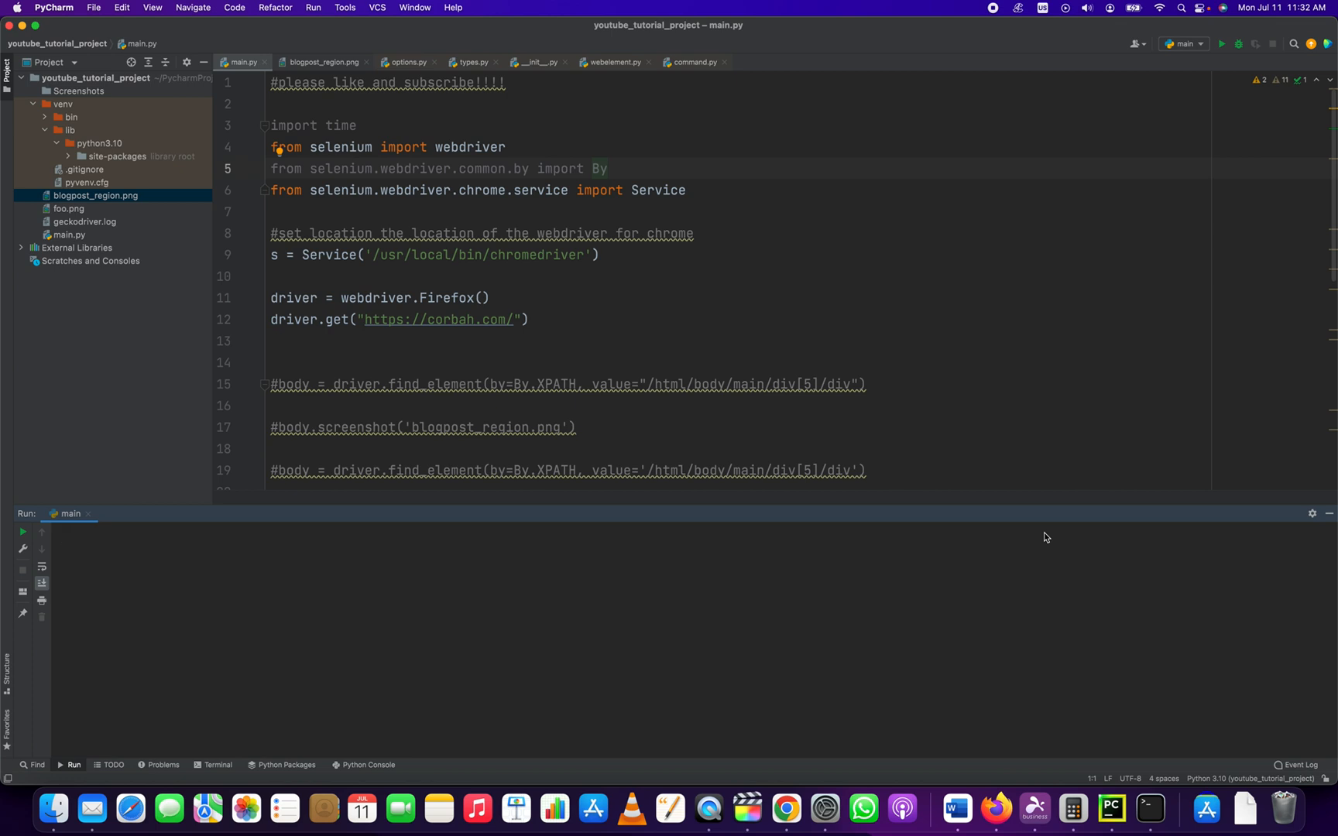
mouse_move(915, 270)
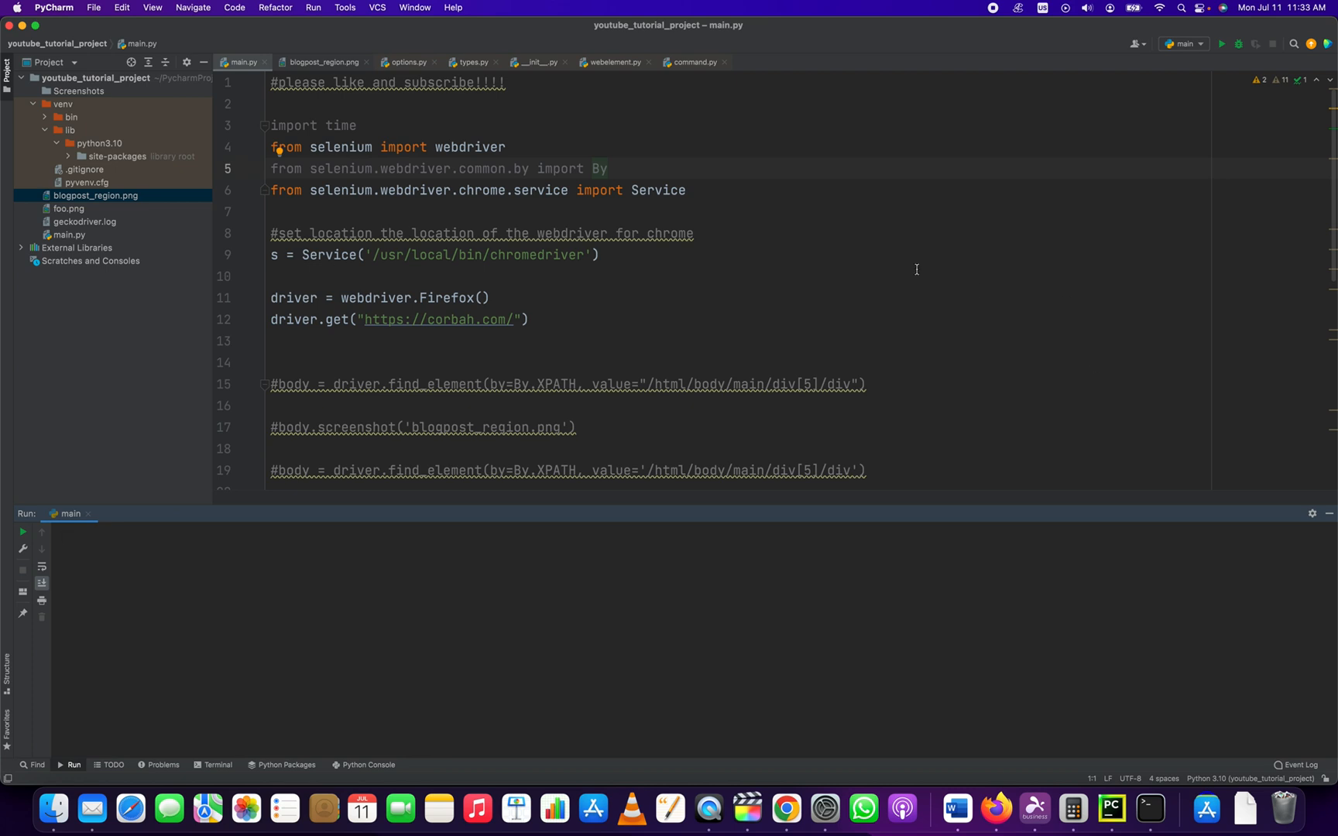
mouse_move(799, 177)
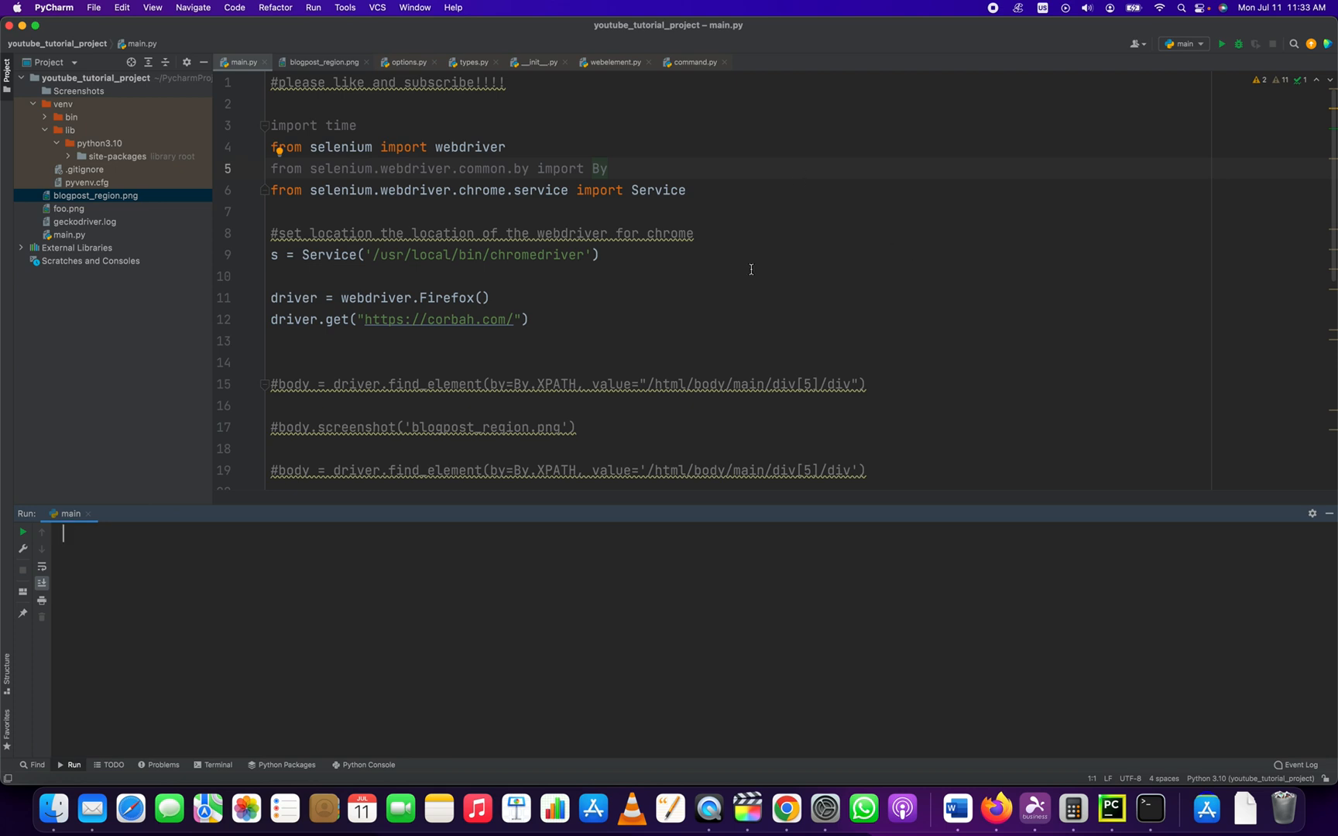
mouse_move(676, 306)
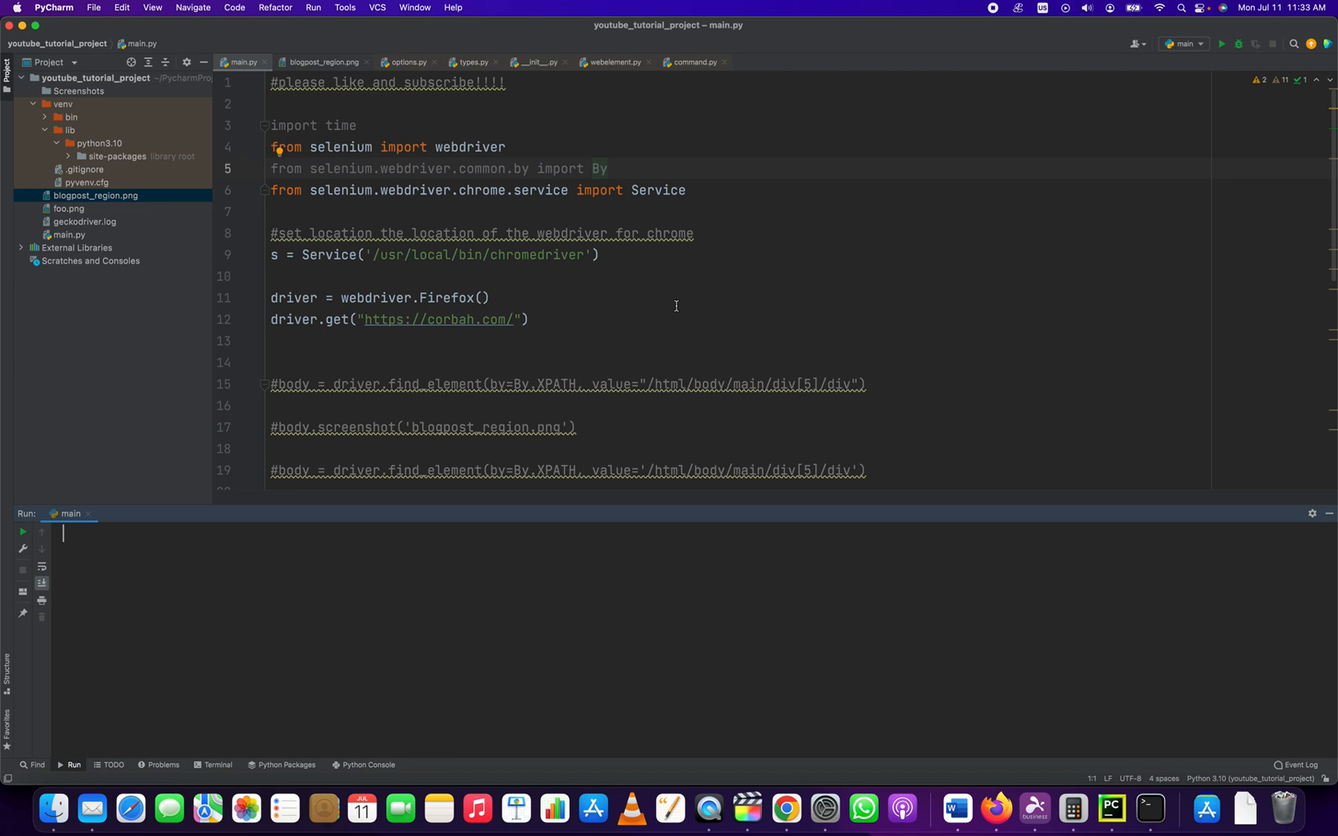
mouse_move(769, 265)
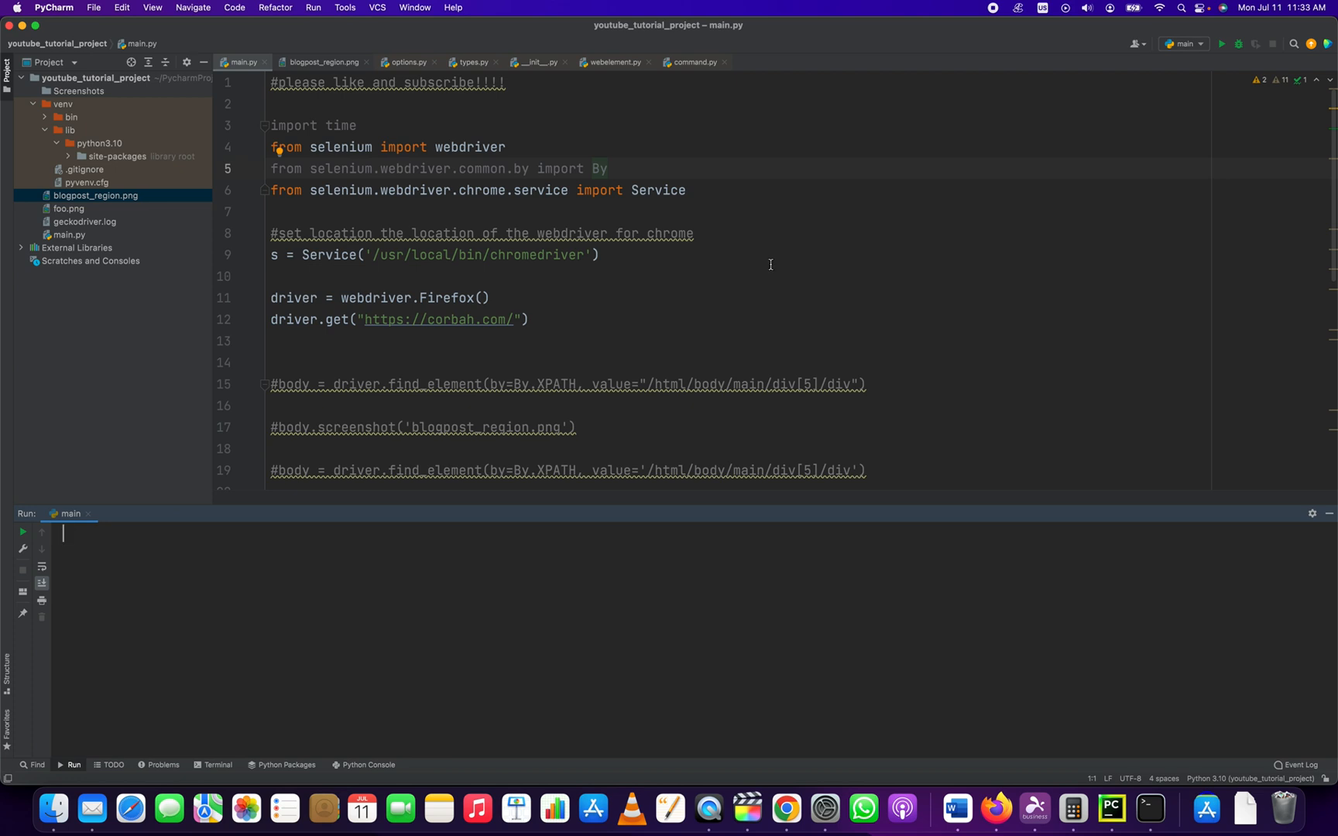
mouse_move(741, 266)
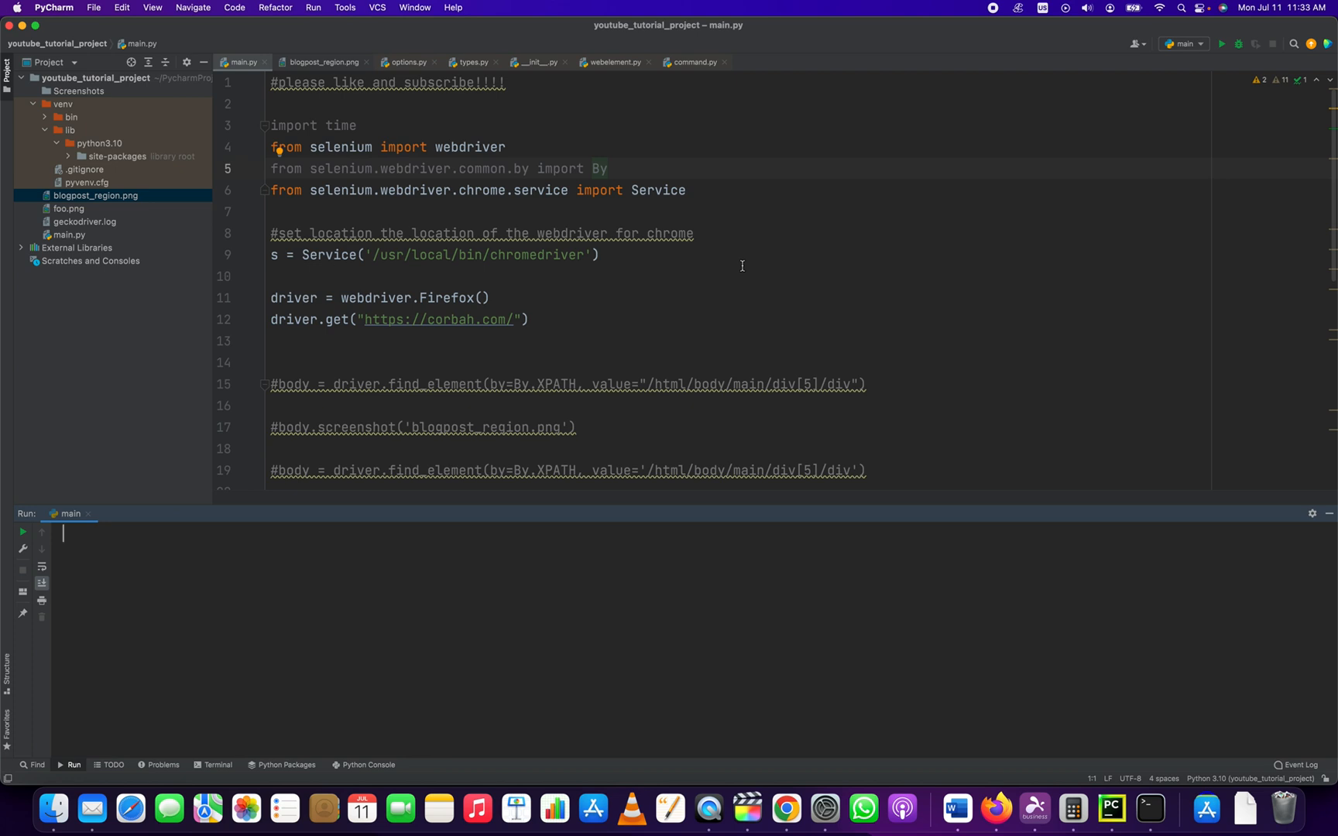
mouse_move(767, 203)
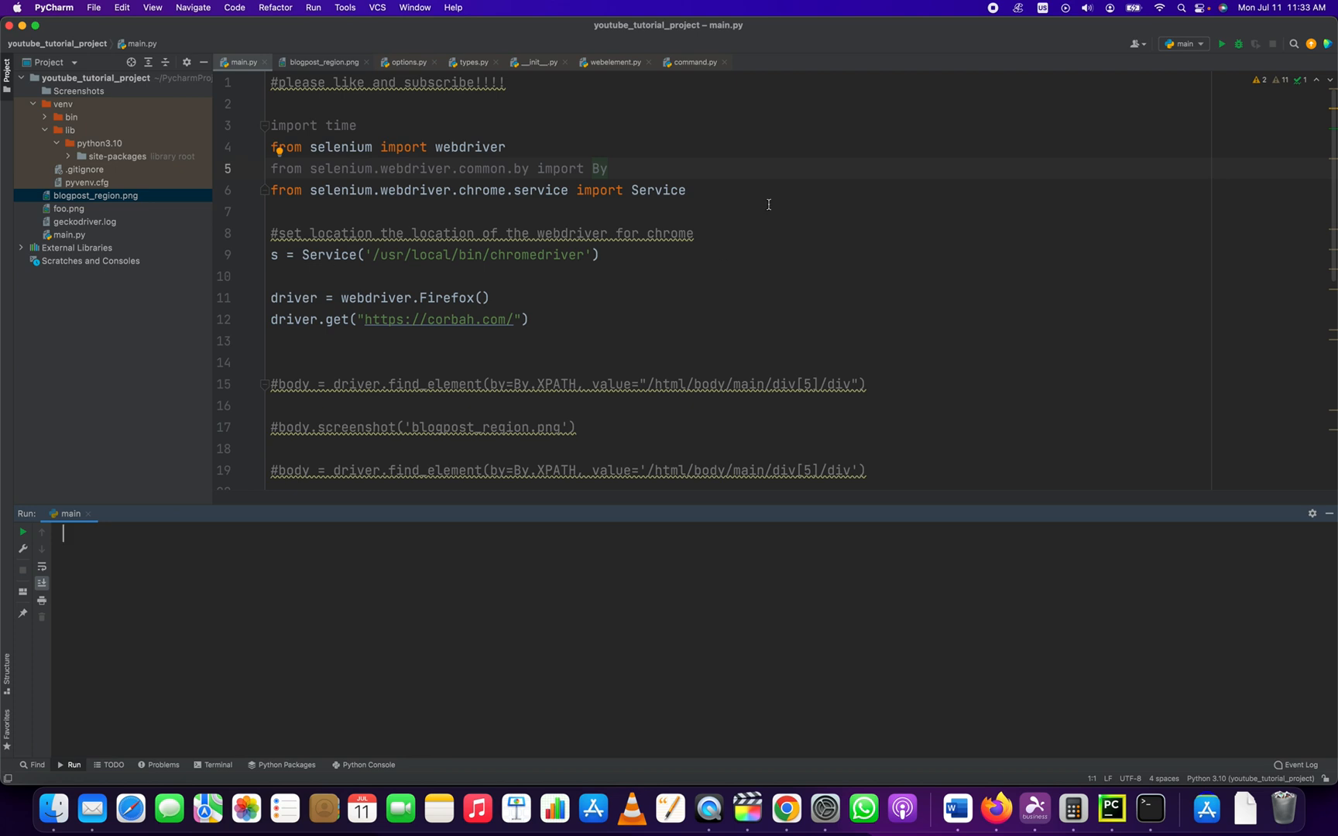
mouse_move(780, 704)
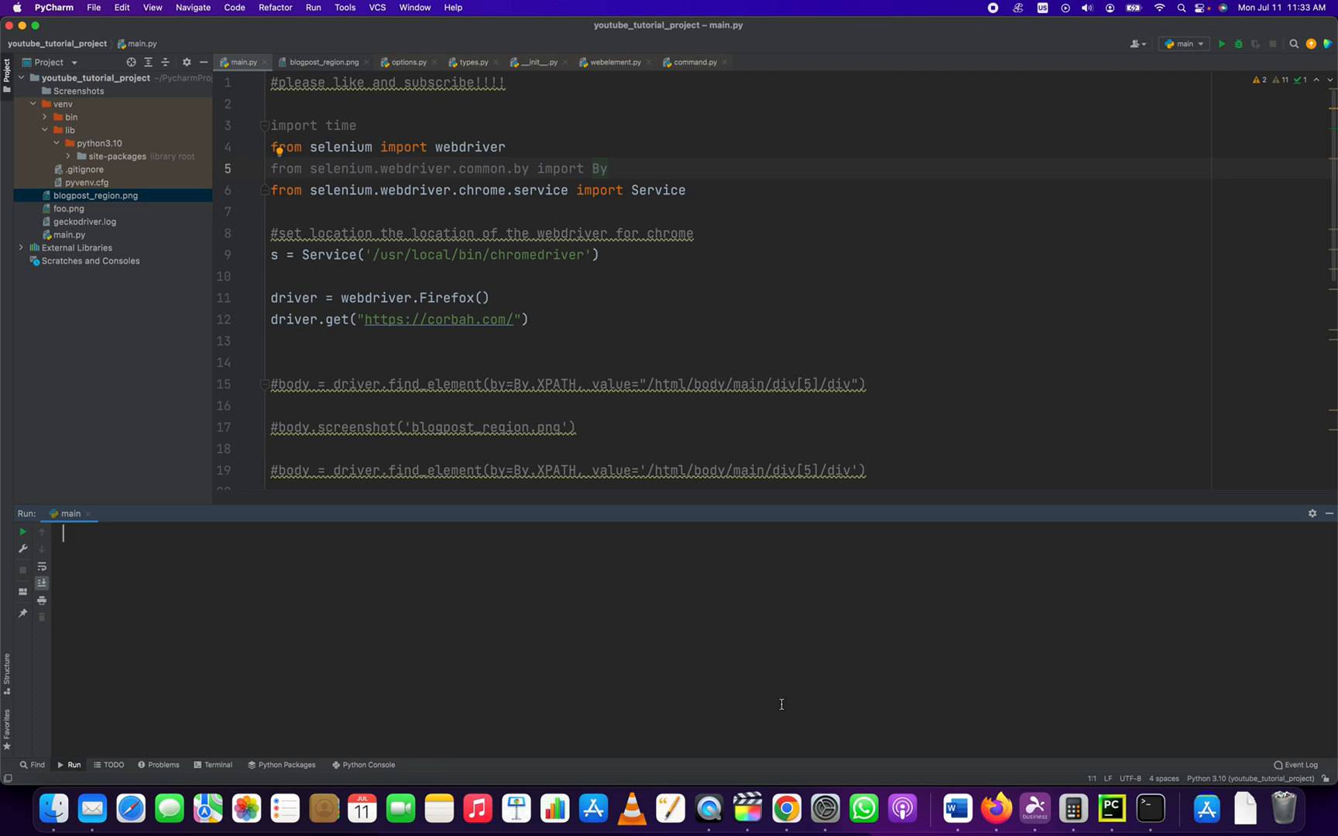
mouse_move(751, 749)
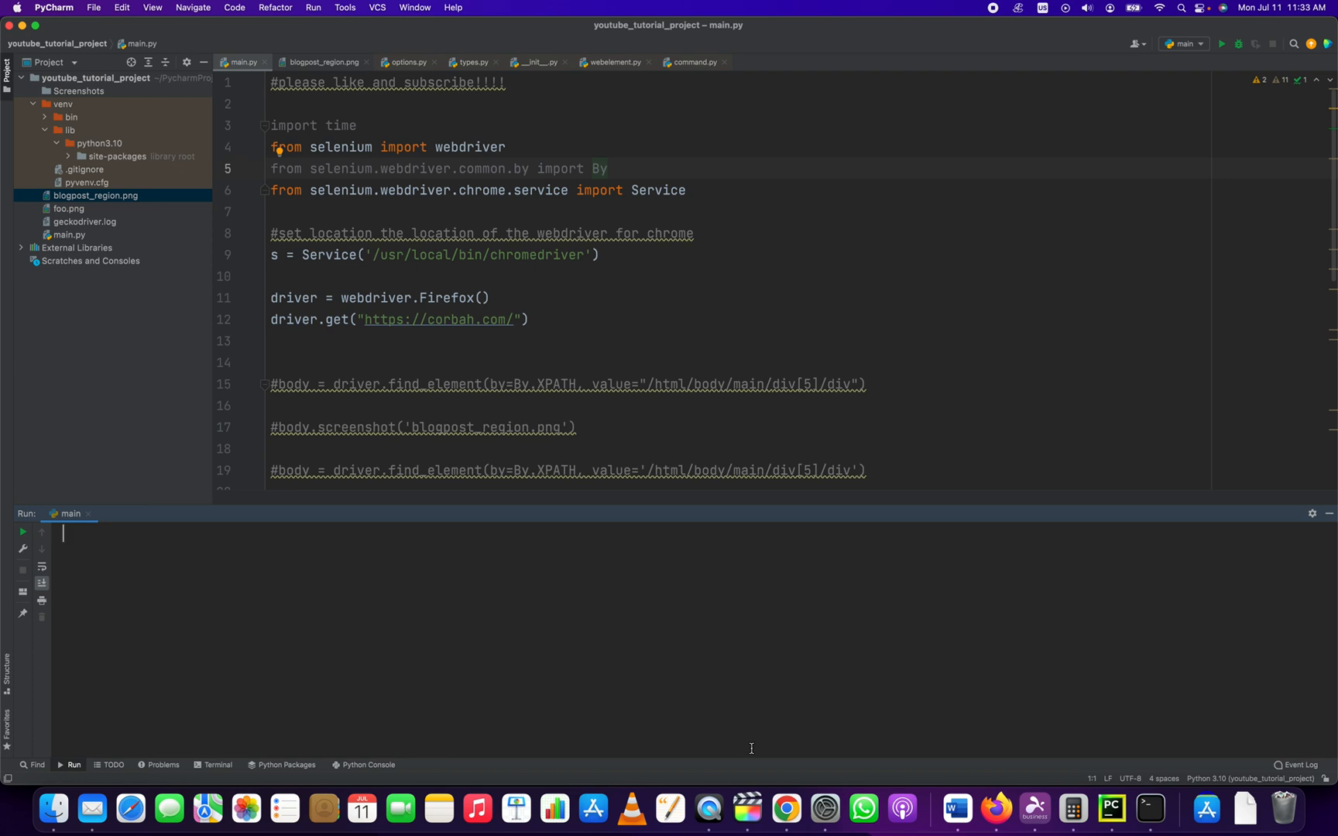
mouse_move(786, 808)
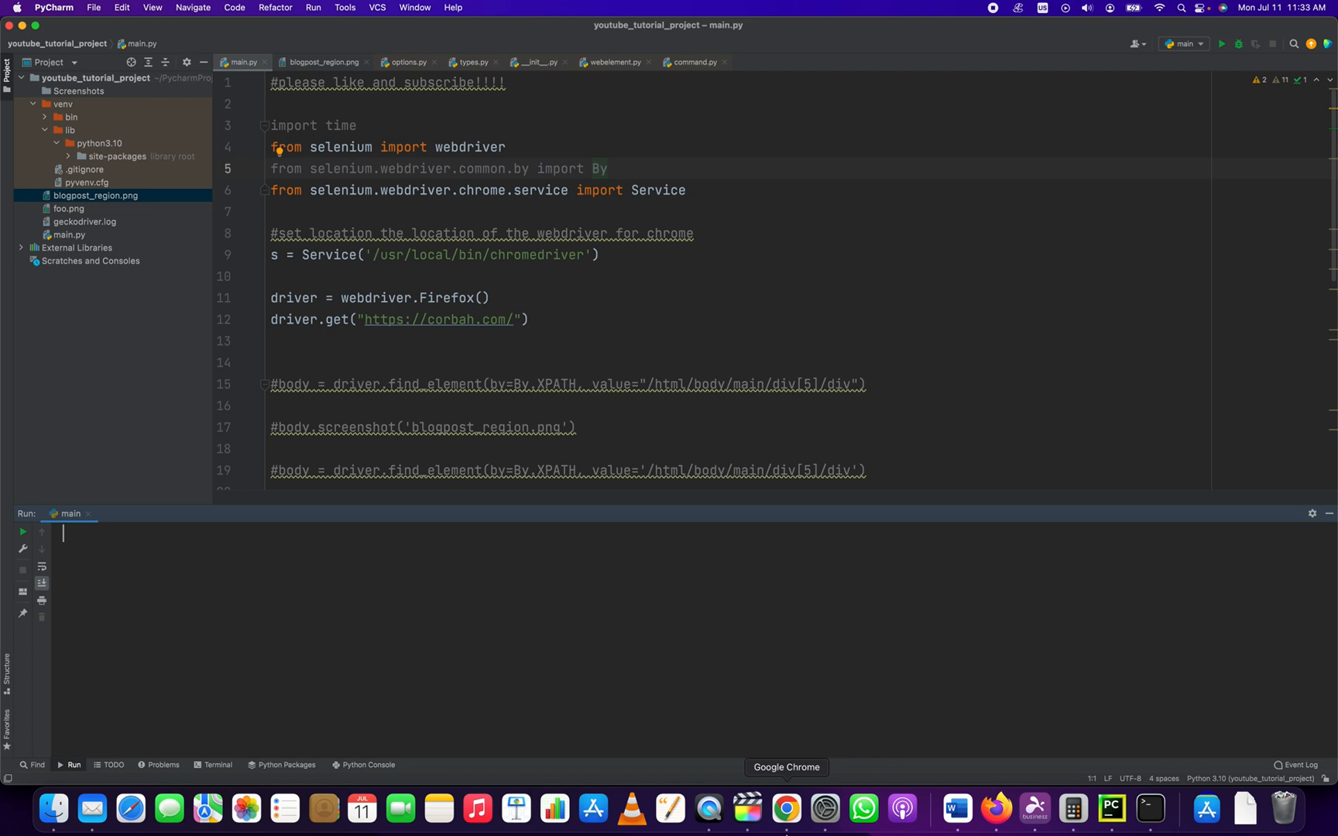
- In a new Chrome tab, search 'mozilla geckodriver firefox github' and open the Releases result
right_click(786, 808)
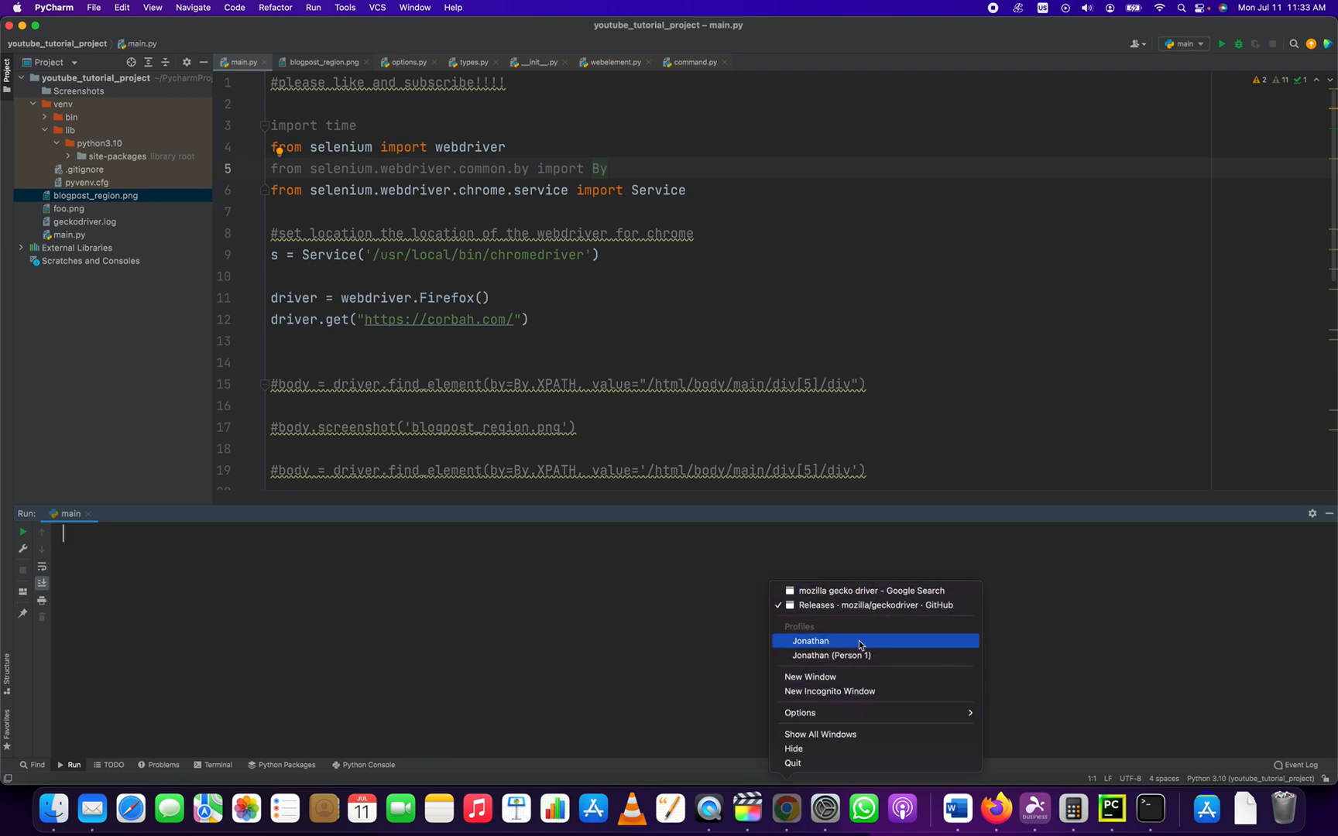
left_click(853, 605)
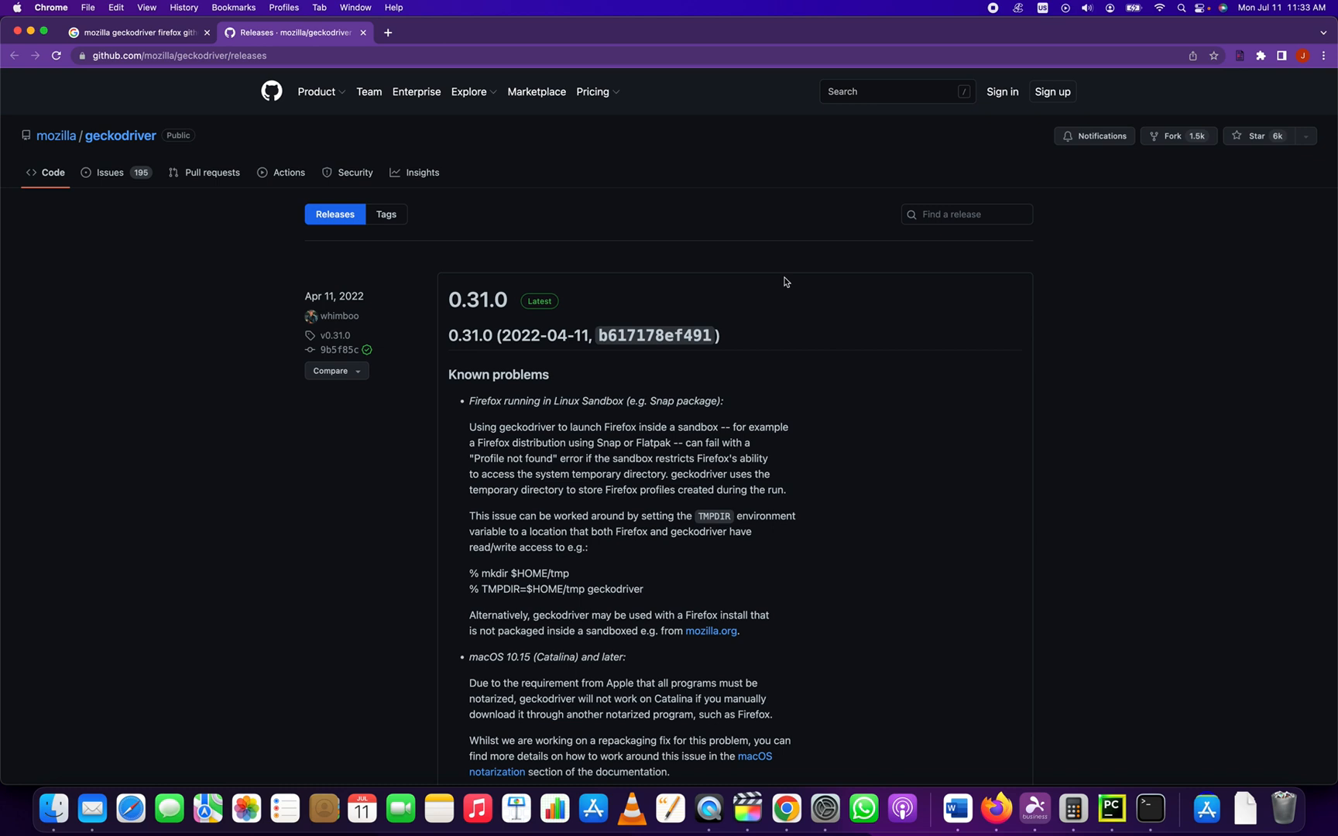
left_click(543, 32)
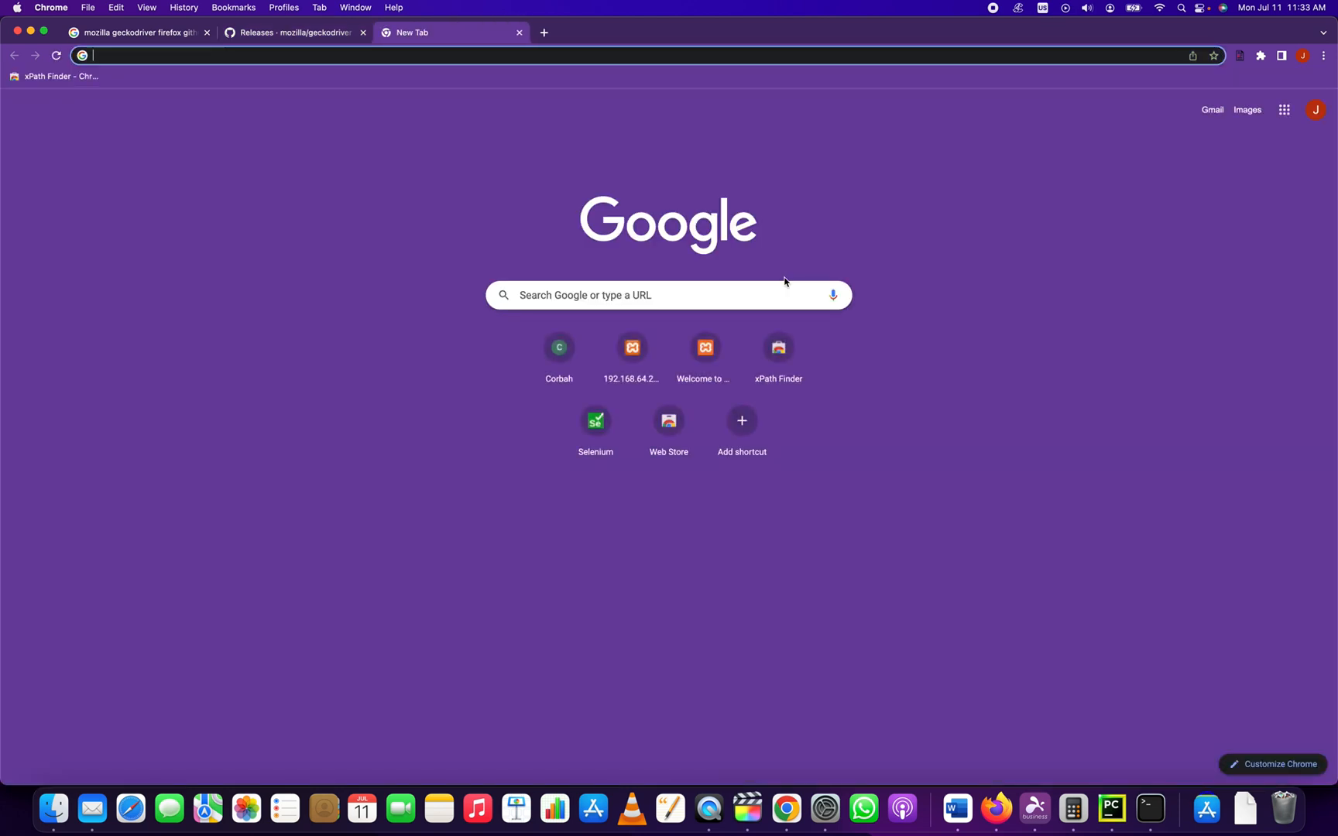
type("mozille")
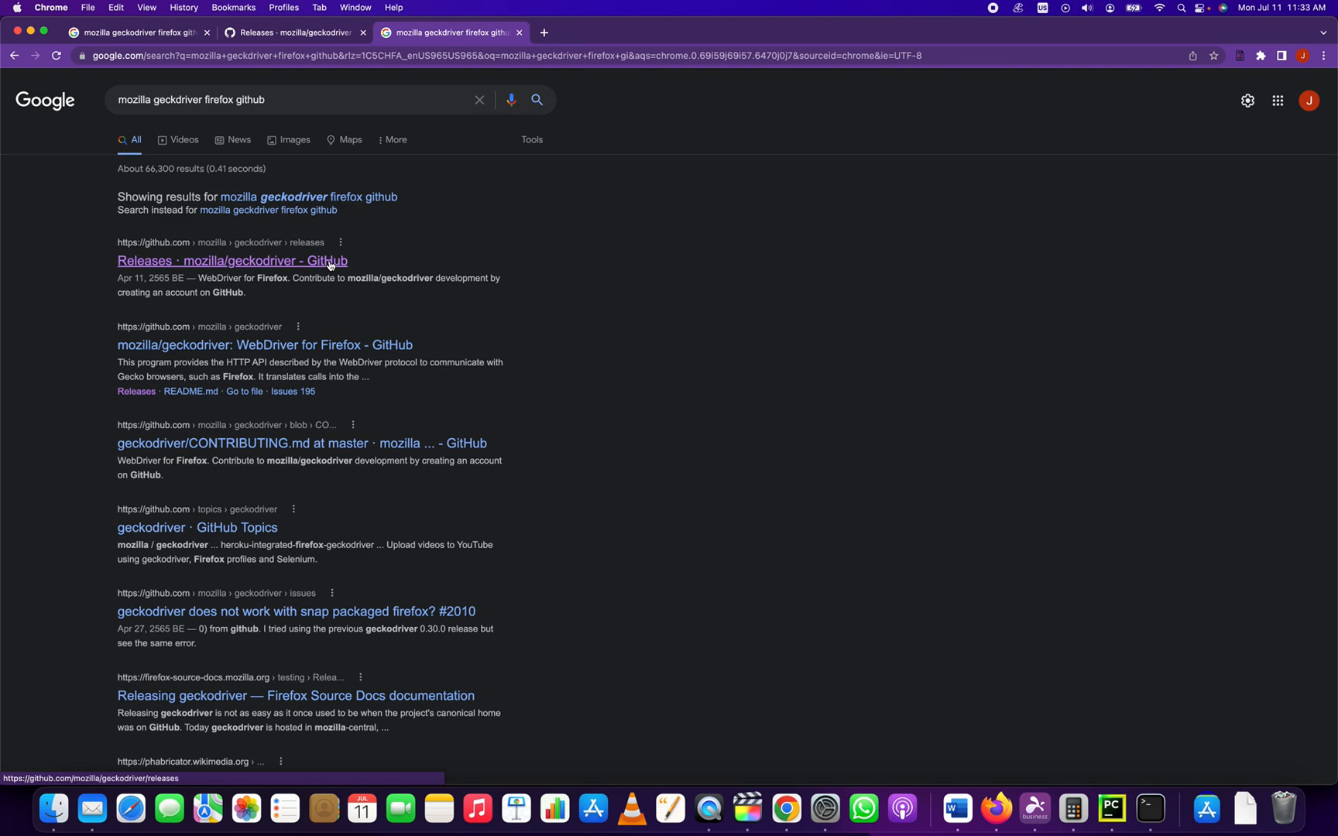
left_click(232, 260)
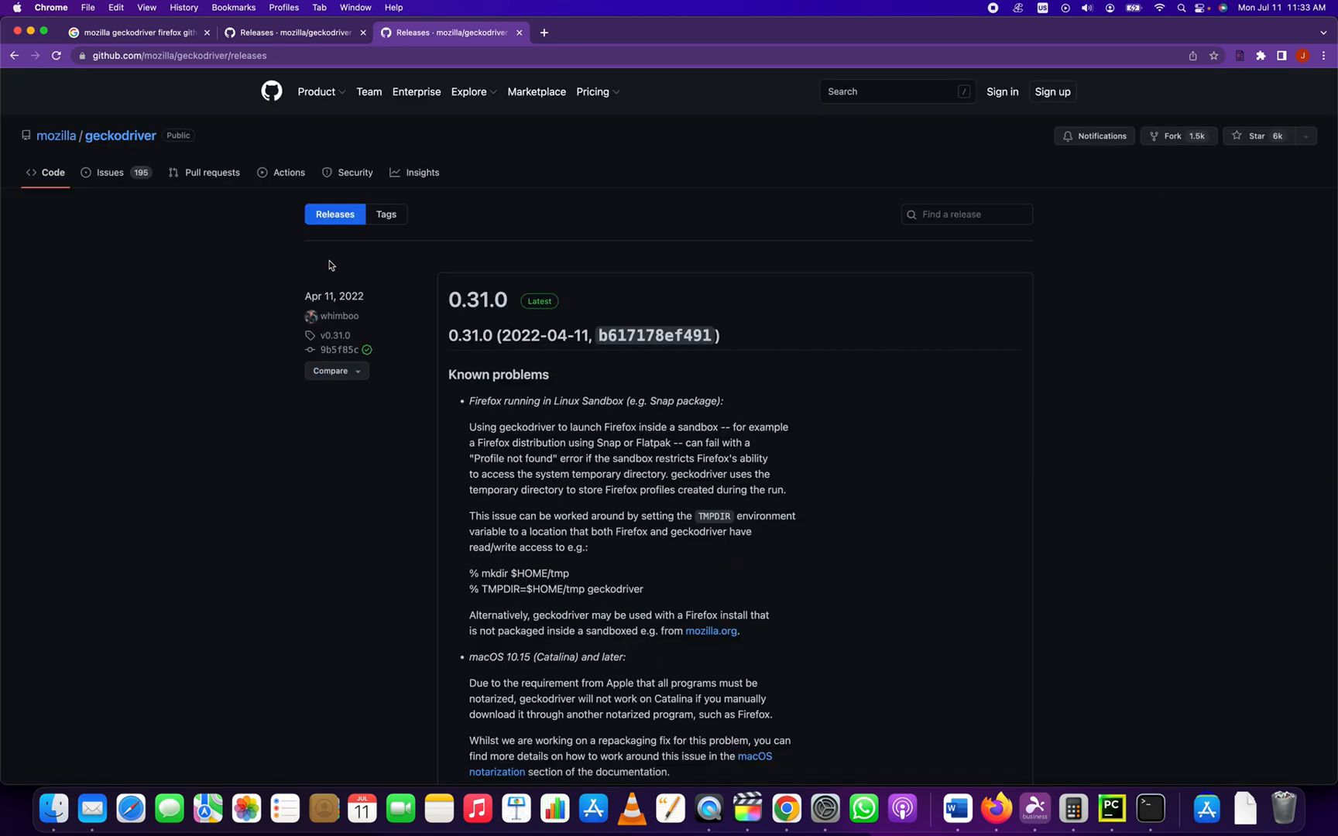
mouse_move(282, 175)
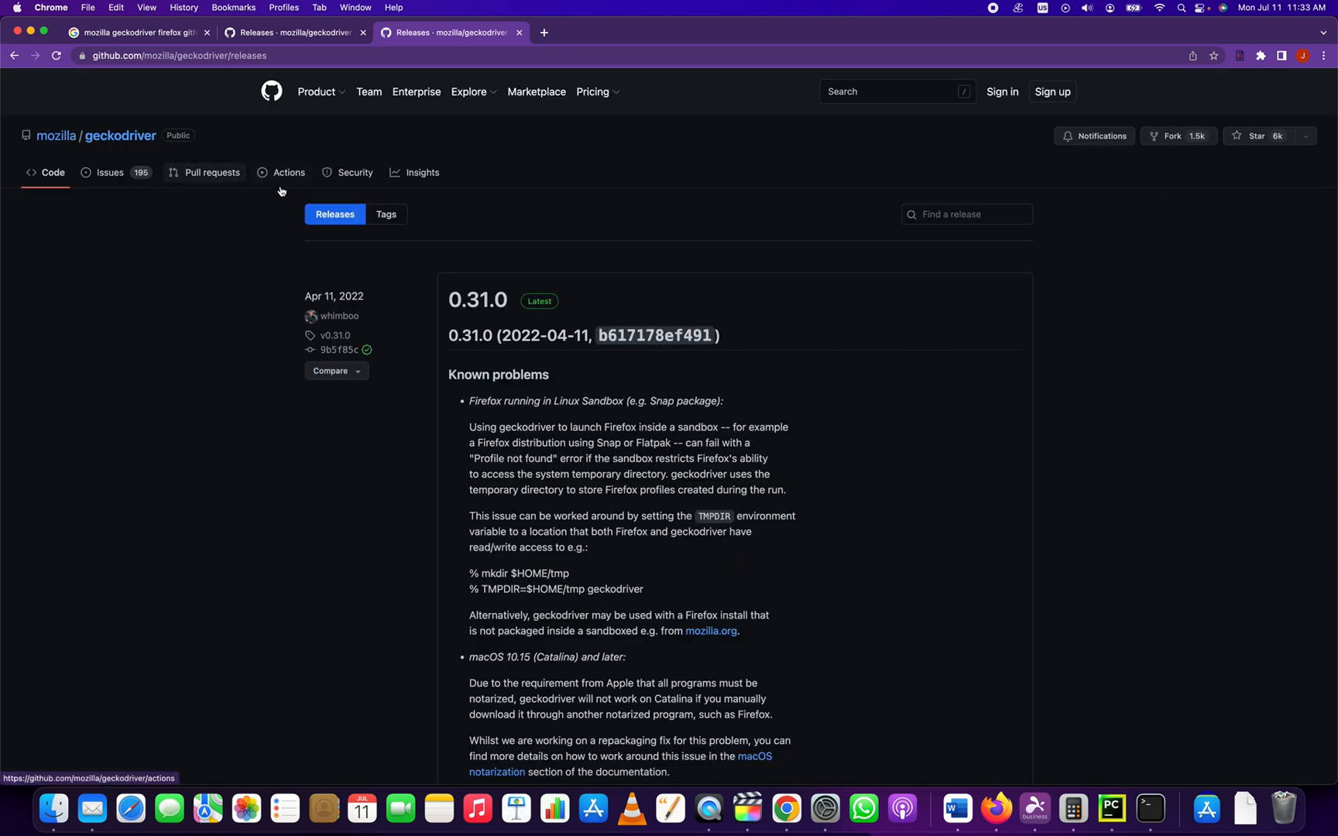
- Download geckodriver-v0.31.0-macos.tar.gz from the release Assets and open it to extract geckodriver
scroll("down", 3)
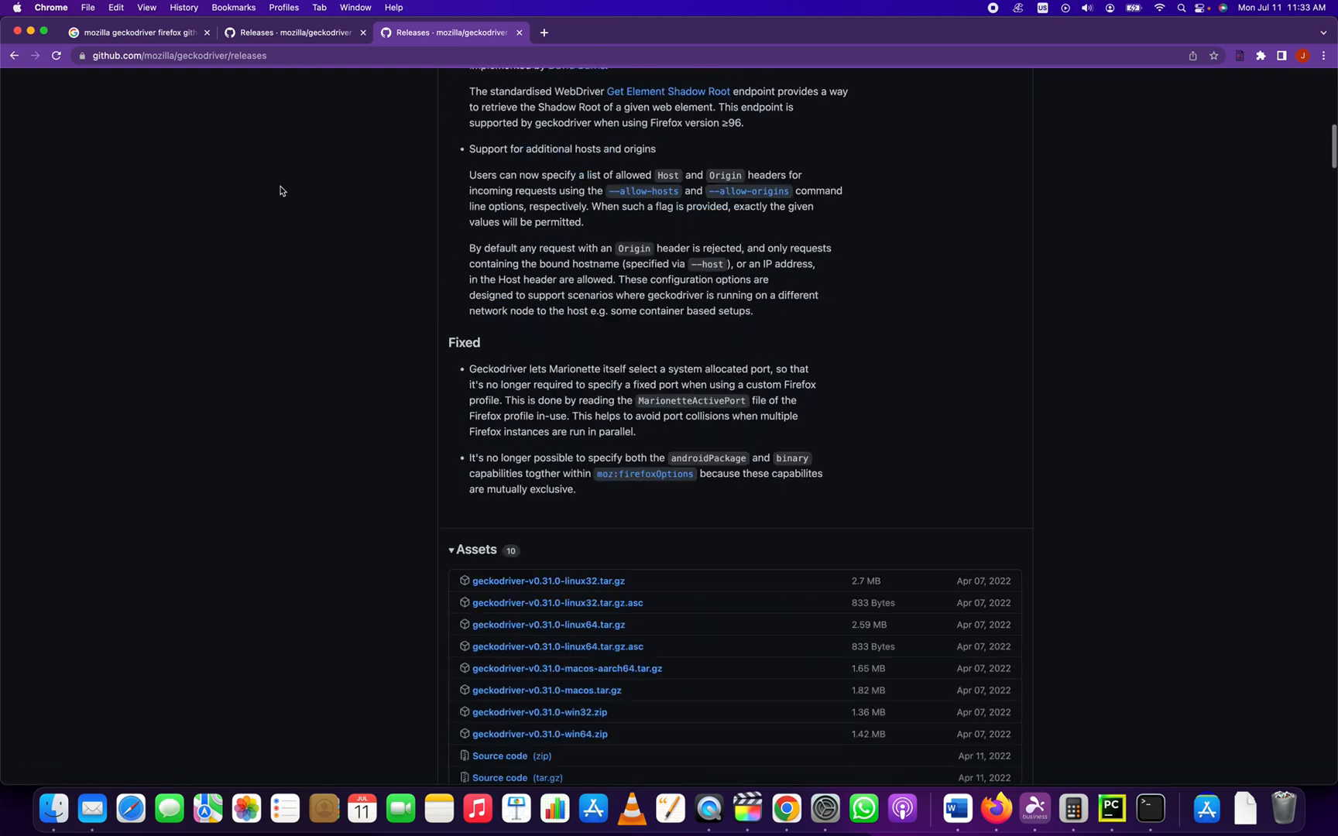
scroll("down", 3)
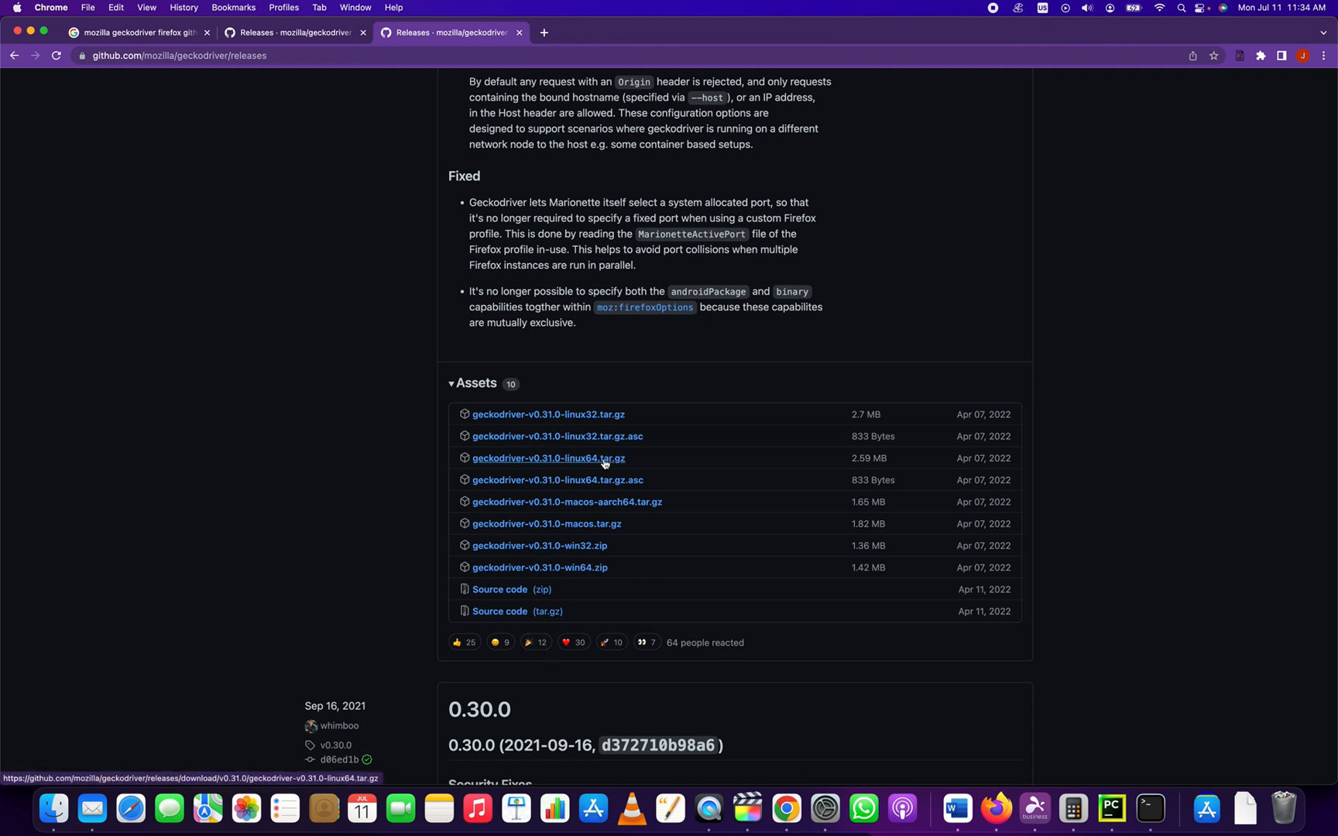
mouse_move(593, 491)
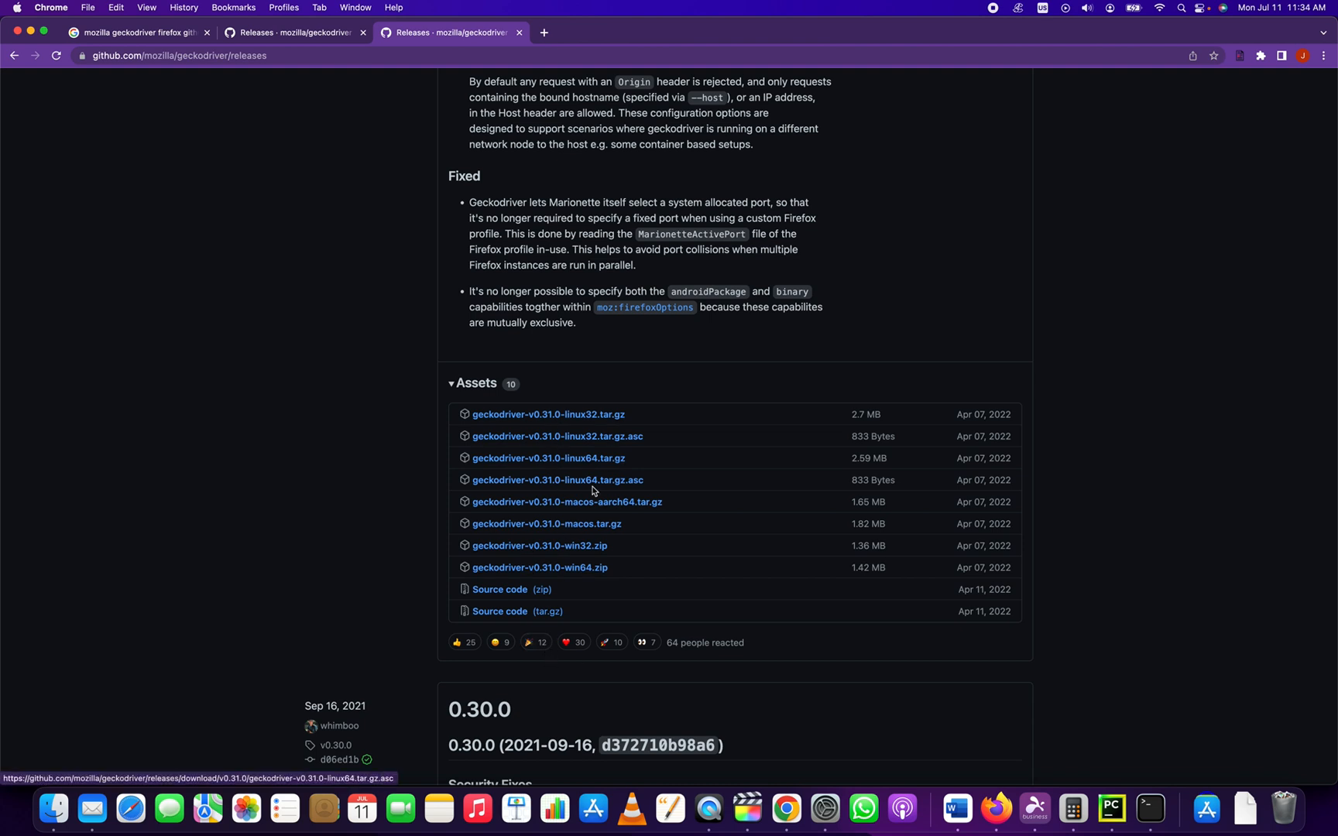
mouse_move(567, 501)
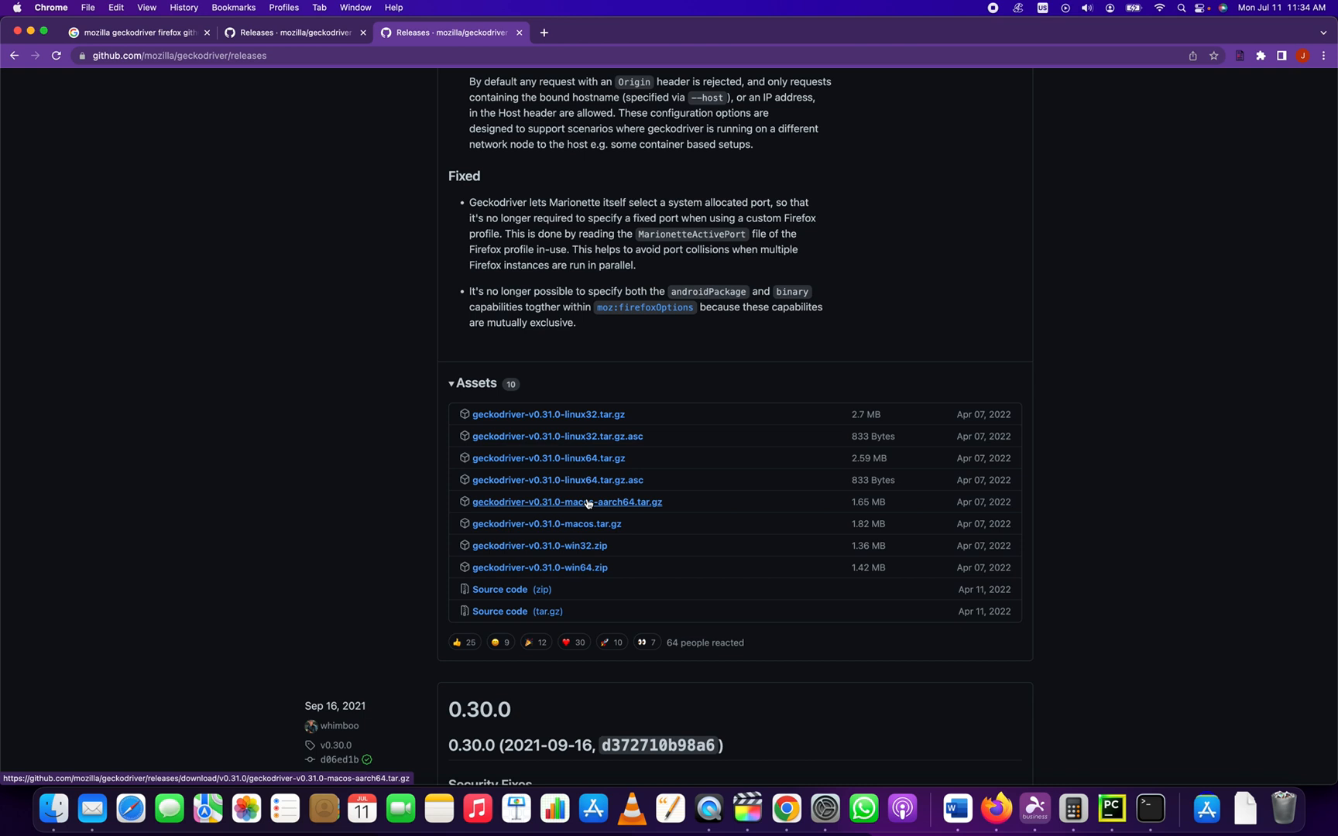
mouse_move(593, 534)
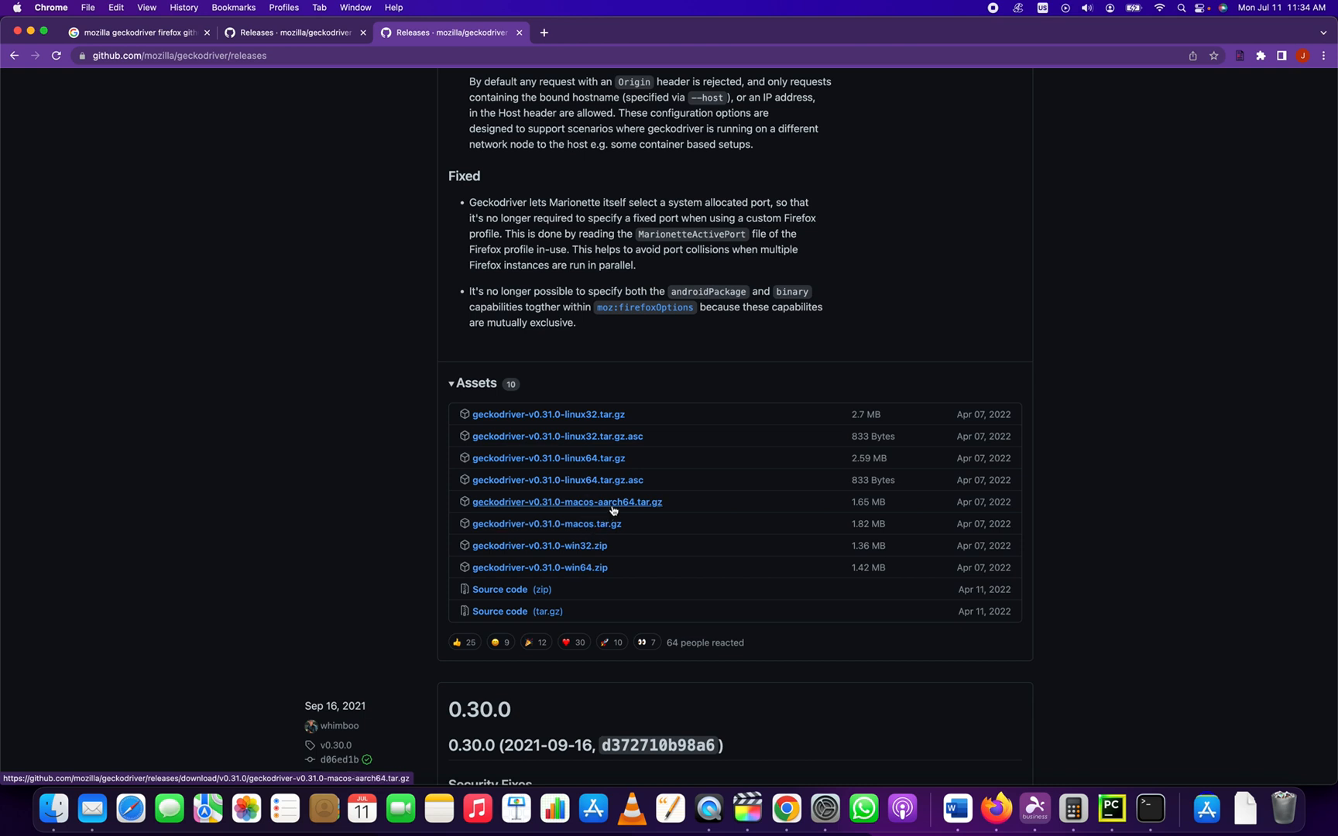
left_click(566, 502)
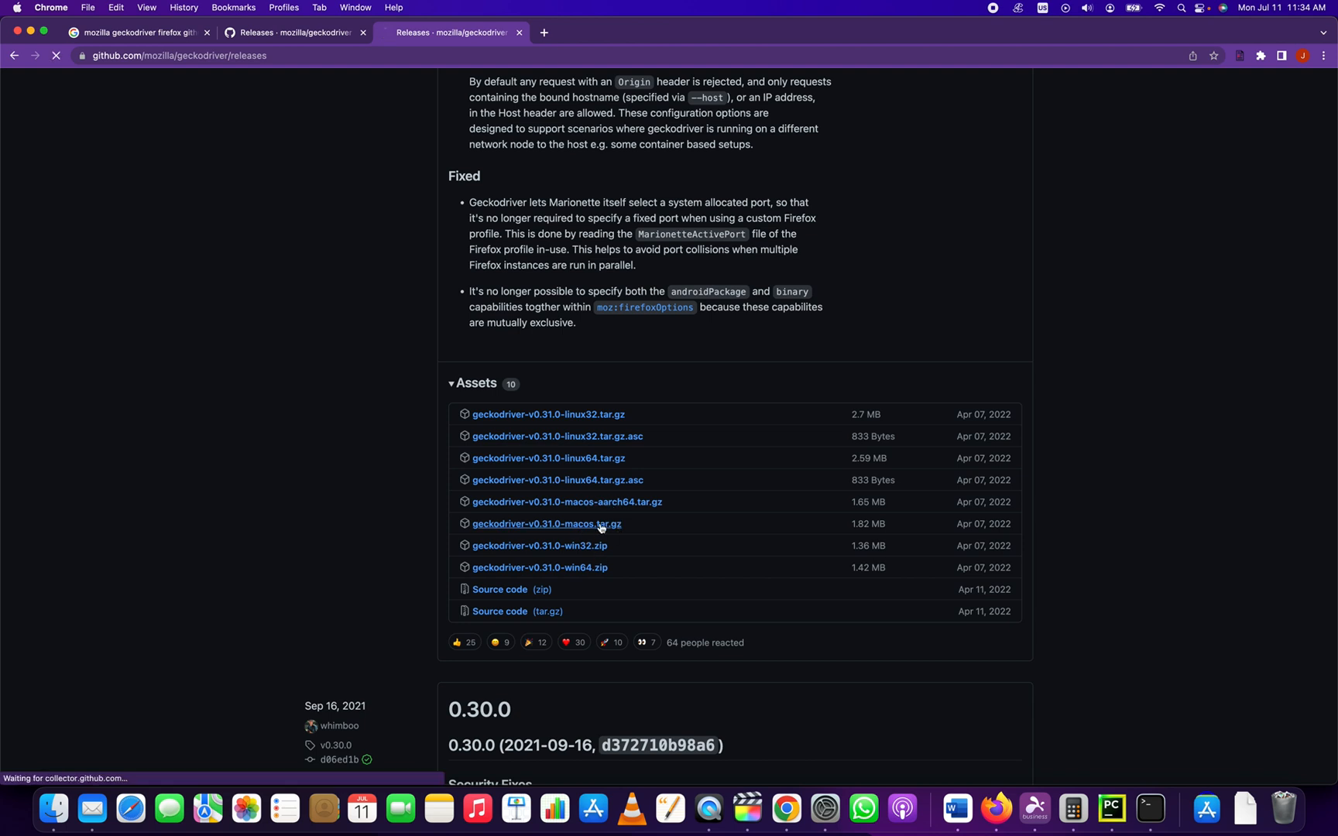
left_click(547, 524)
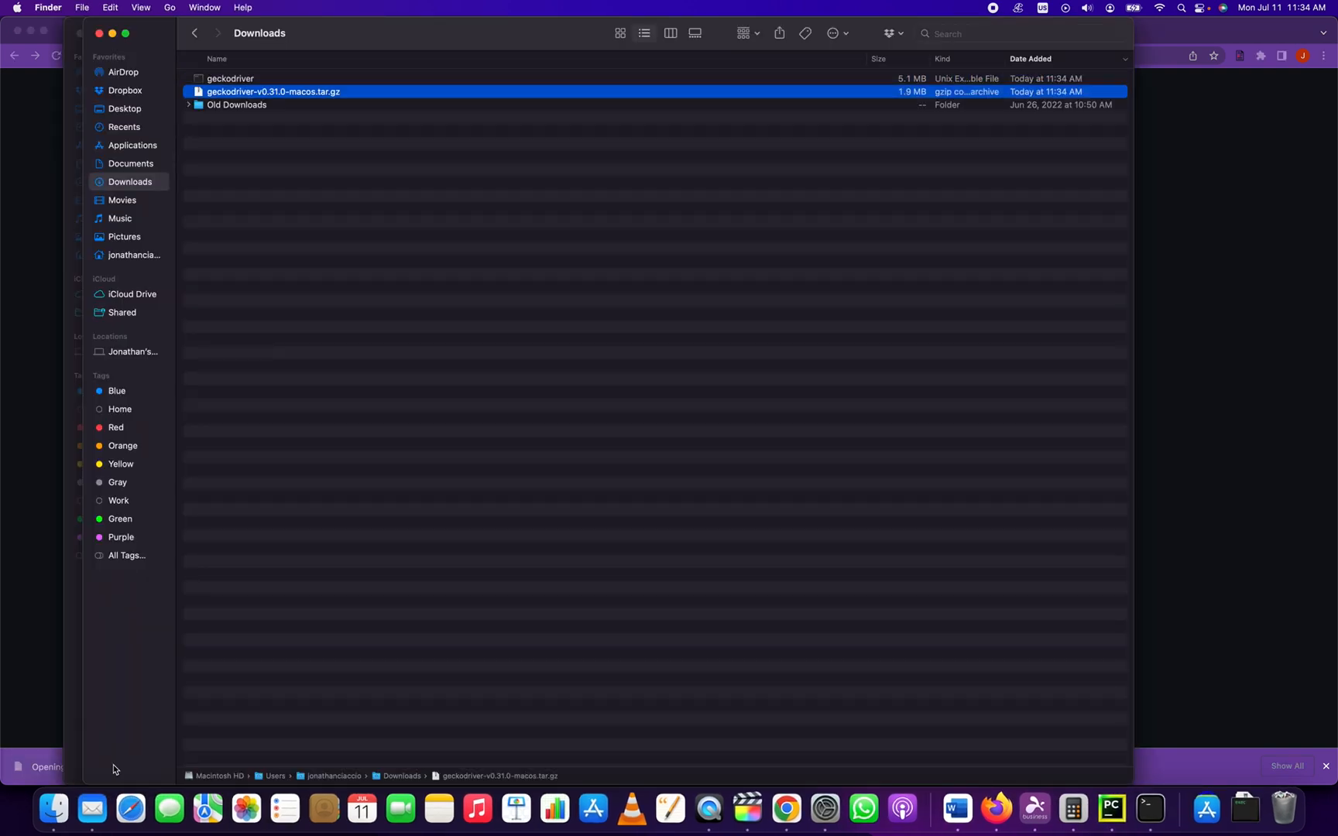
- Copy the geckodriver executable from Downloads into /usr/local/bin, authorizing with the admin password
left_click(231, 78)
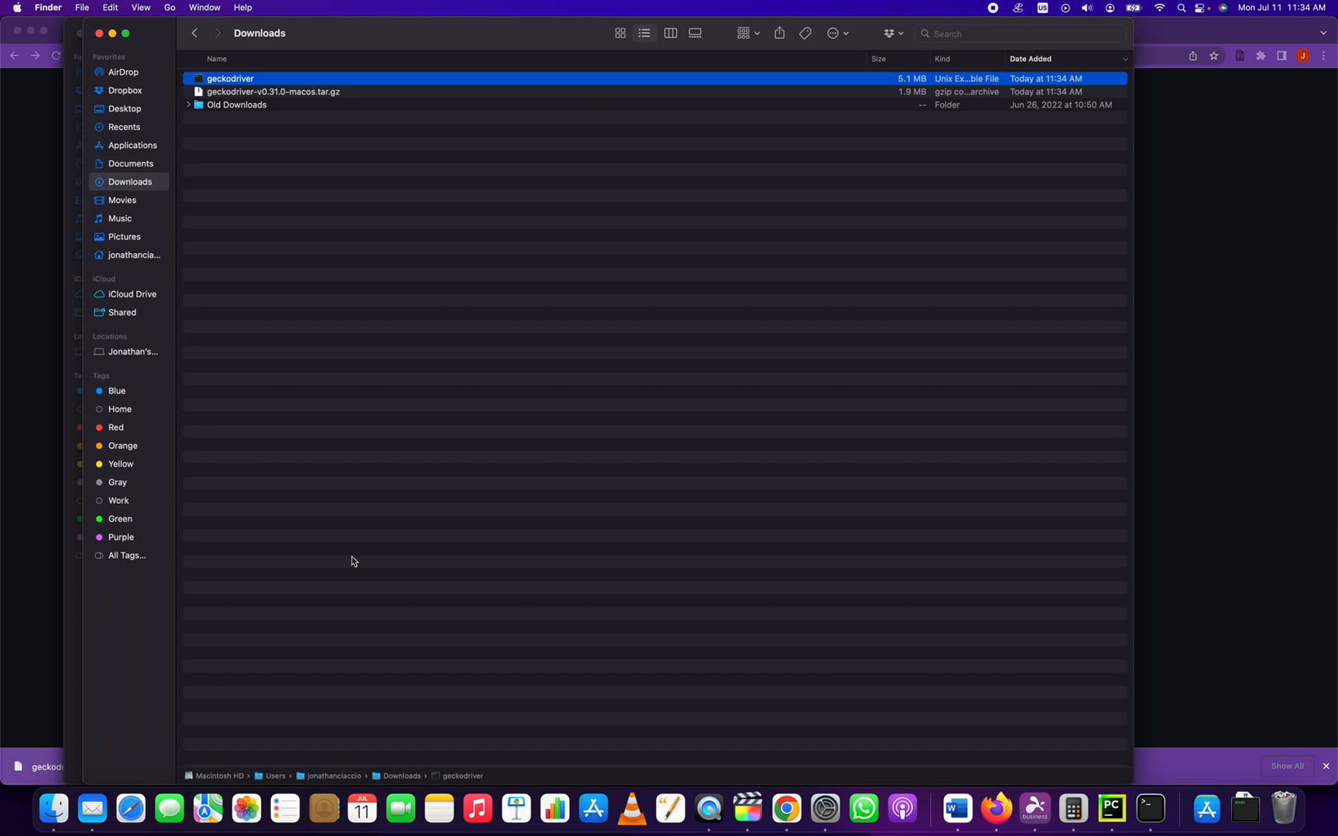
left_click(520, 204)
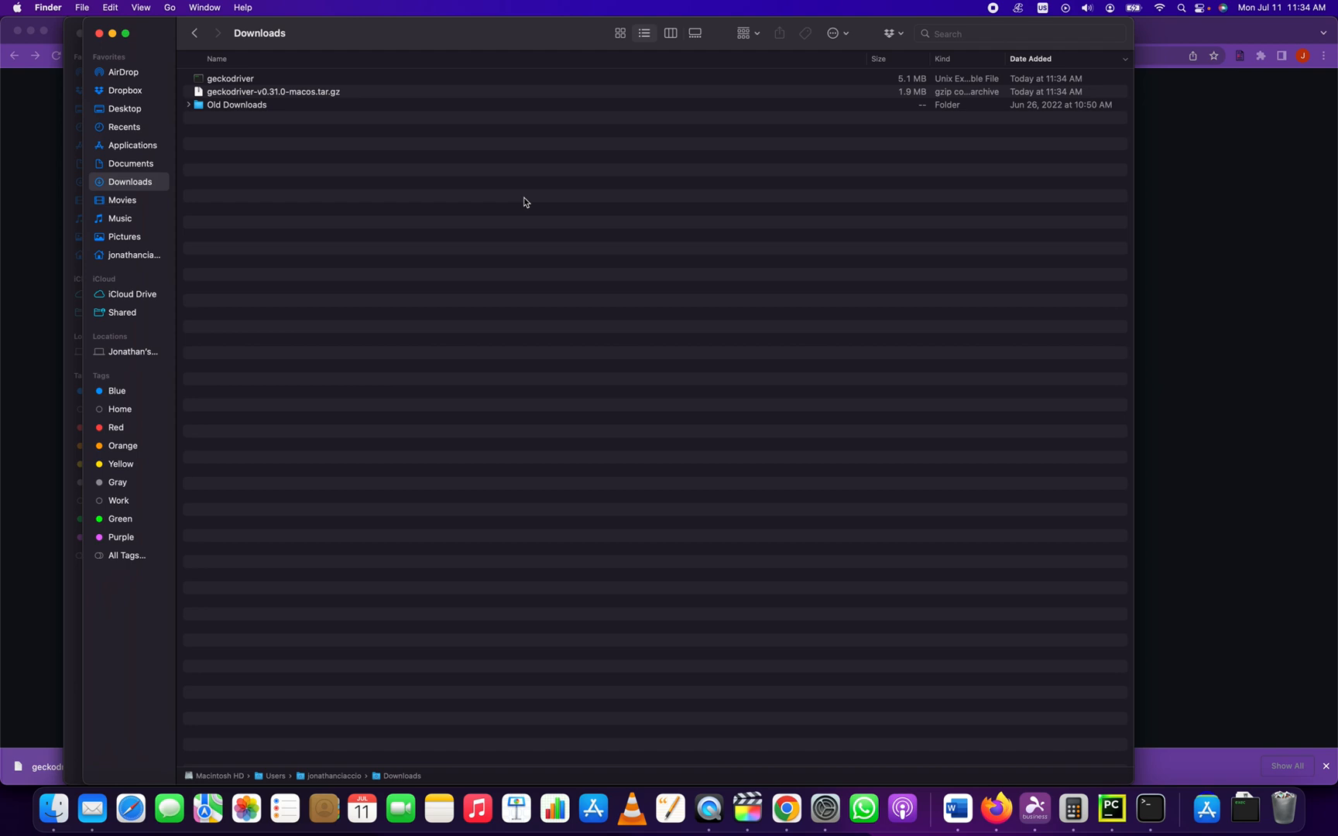
mouse_move(545, 220)
type("/usr/local/bin/")
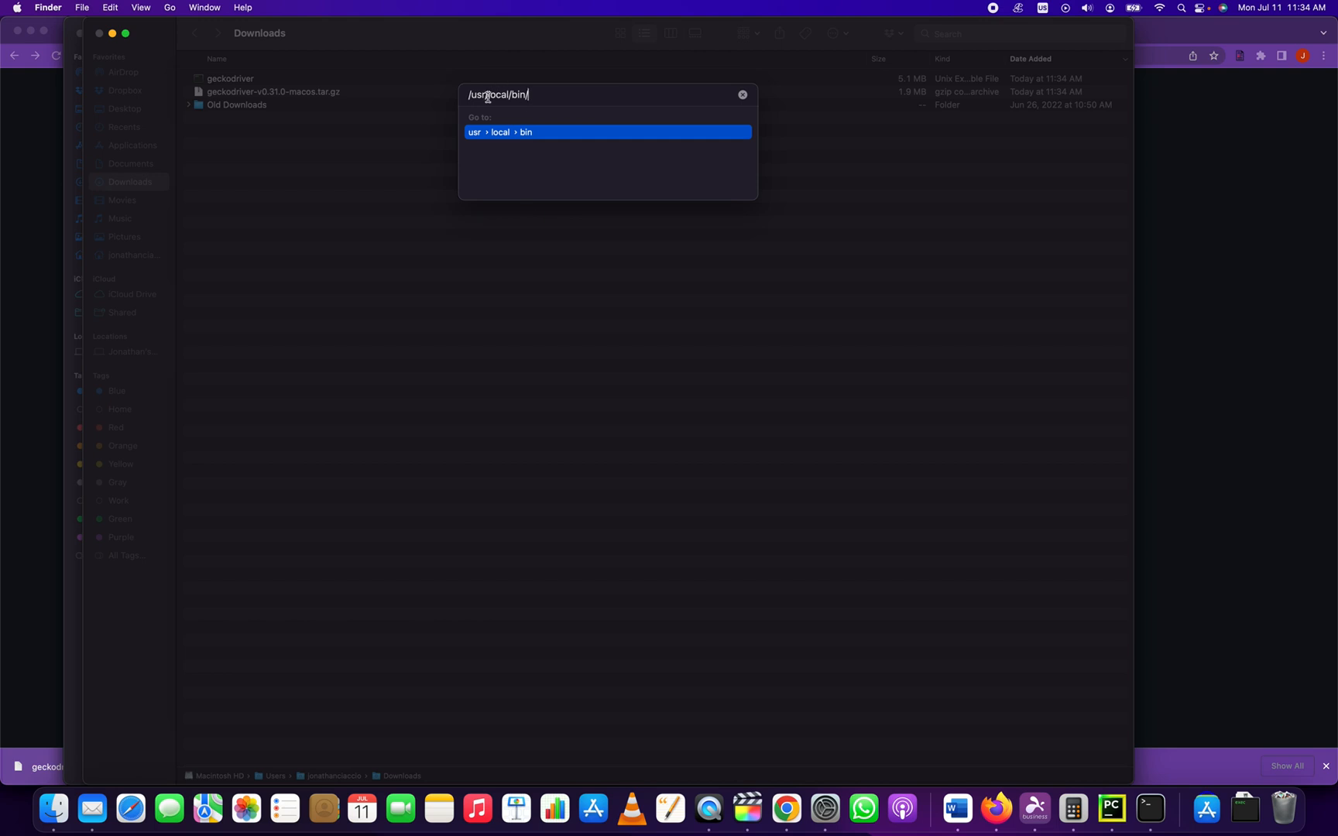
key("Return")
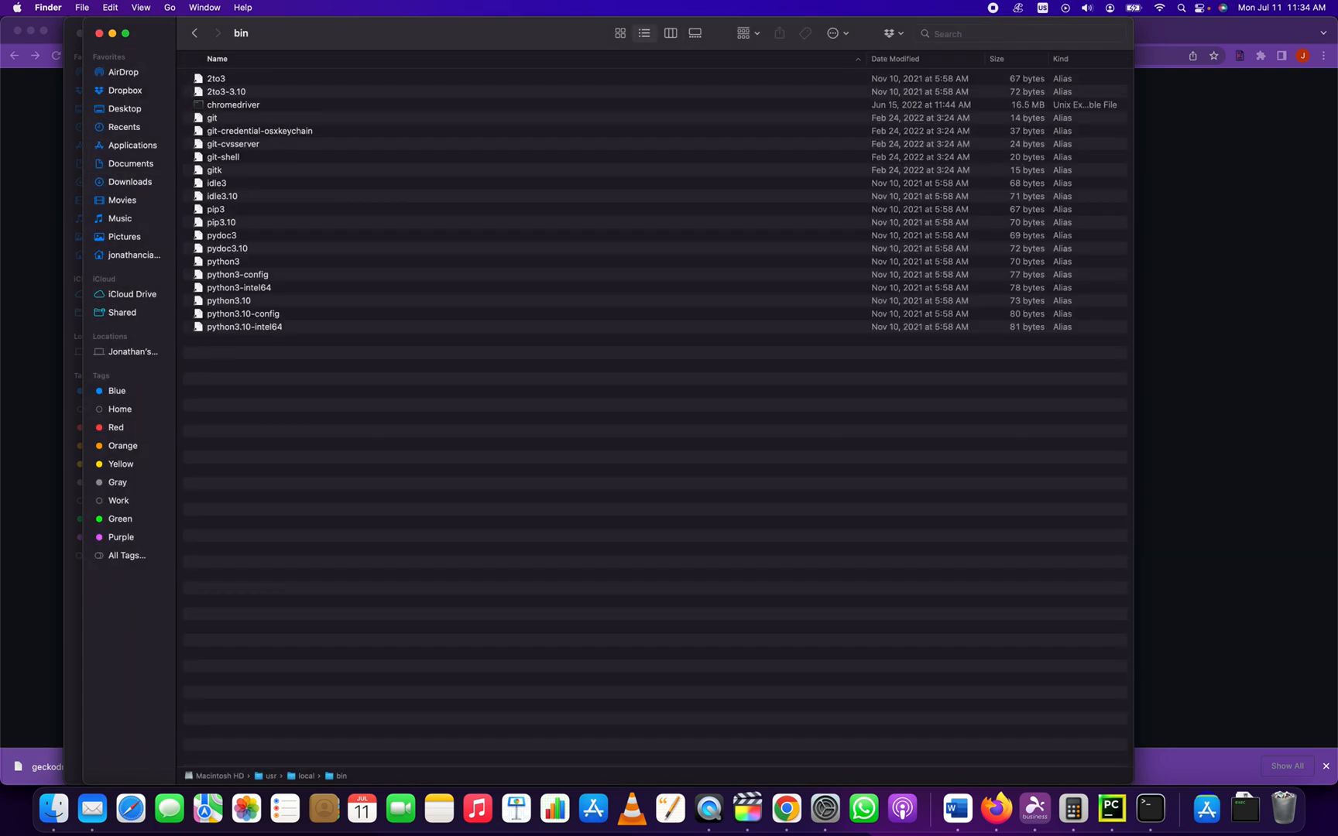
mouse_move(381, 384)
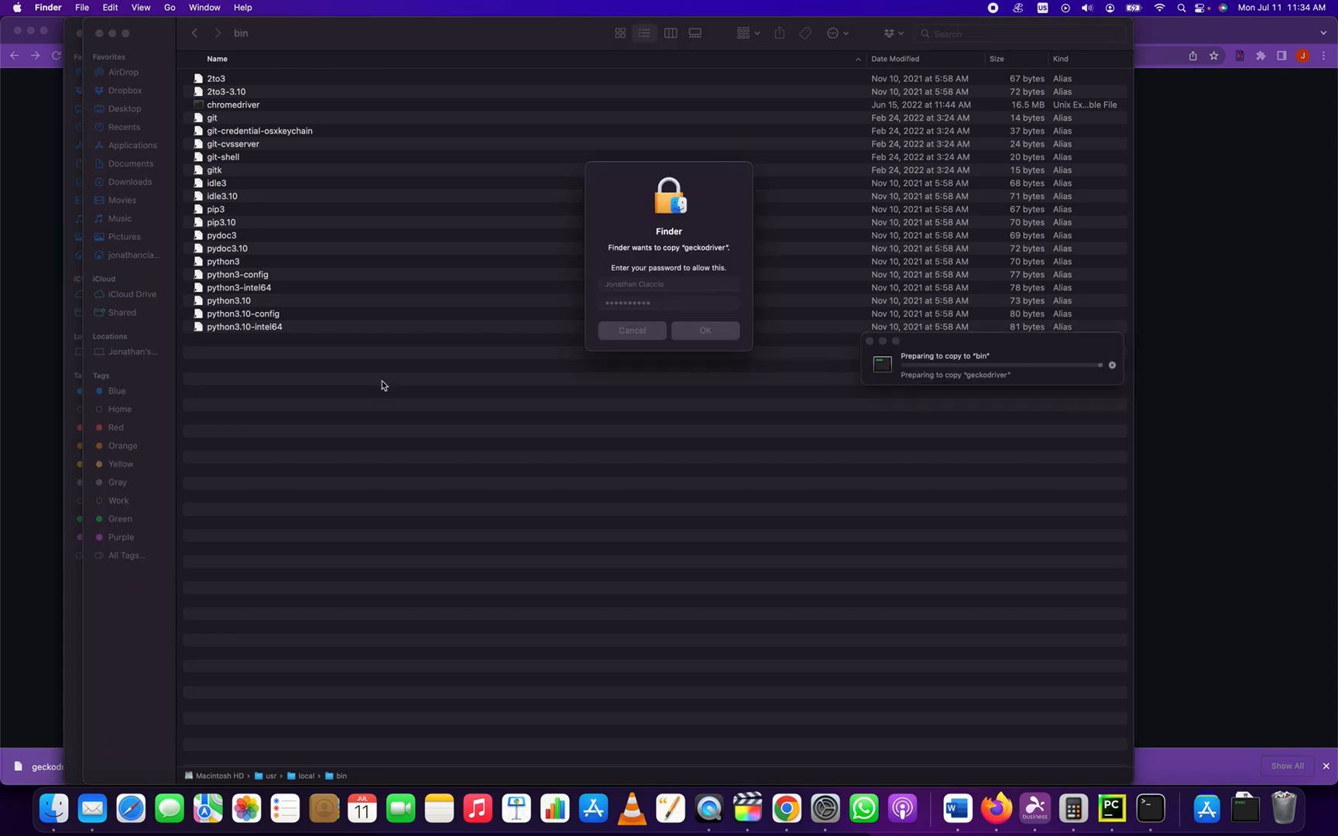
left_click(705, 330)
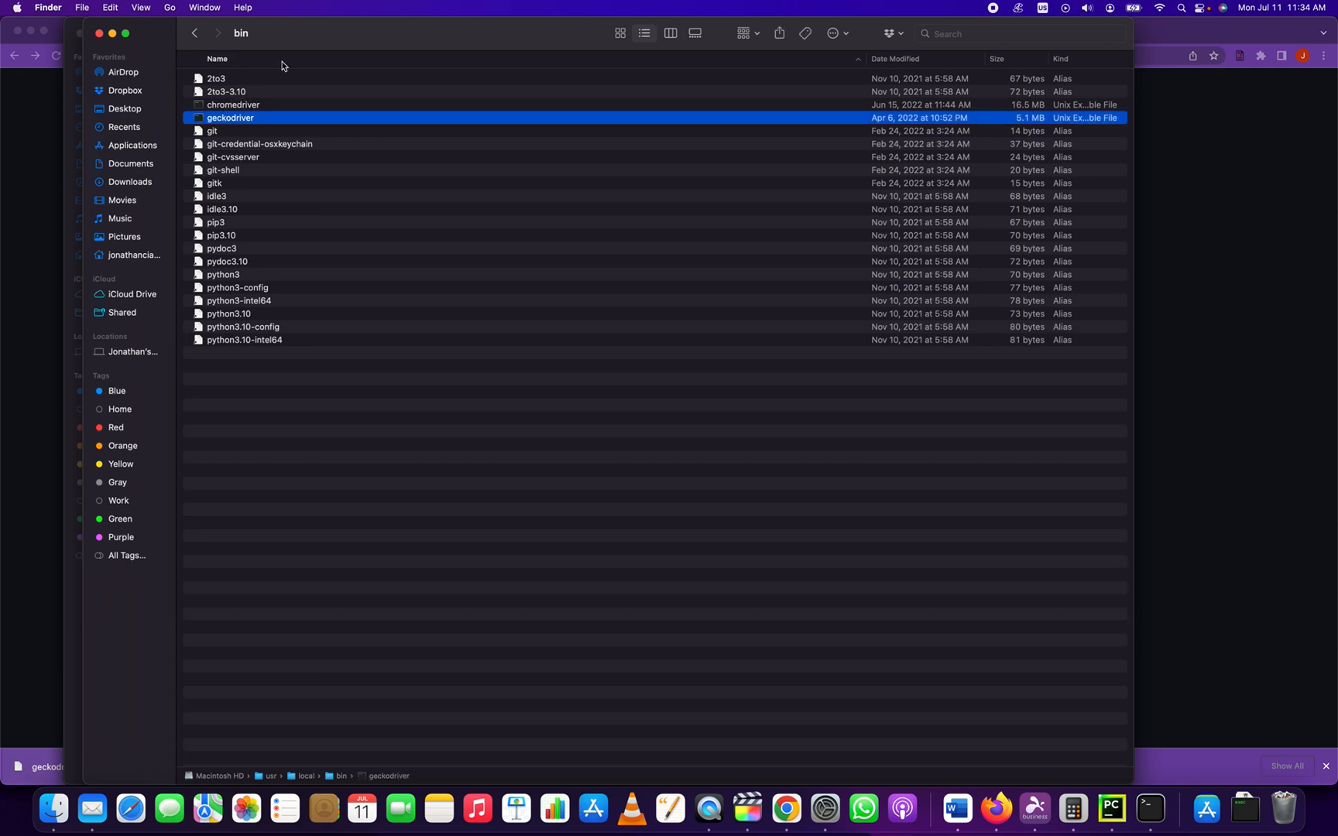
left_click(785, 808)
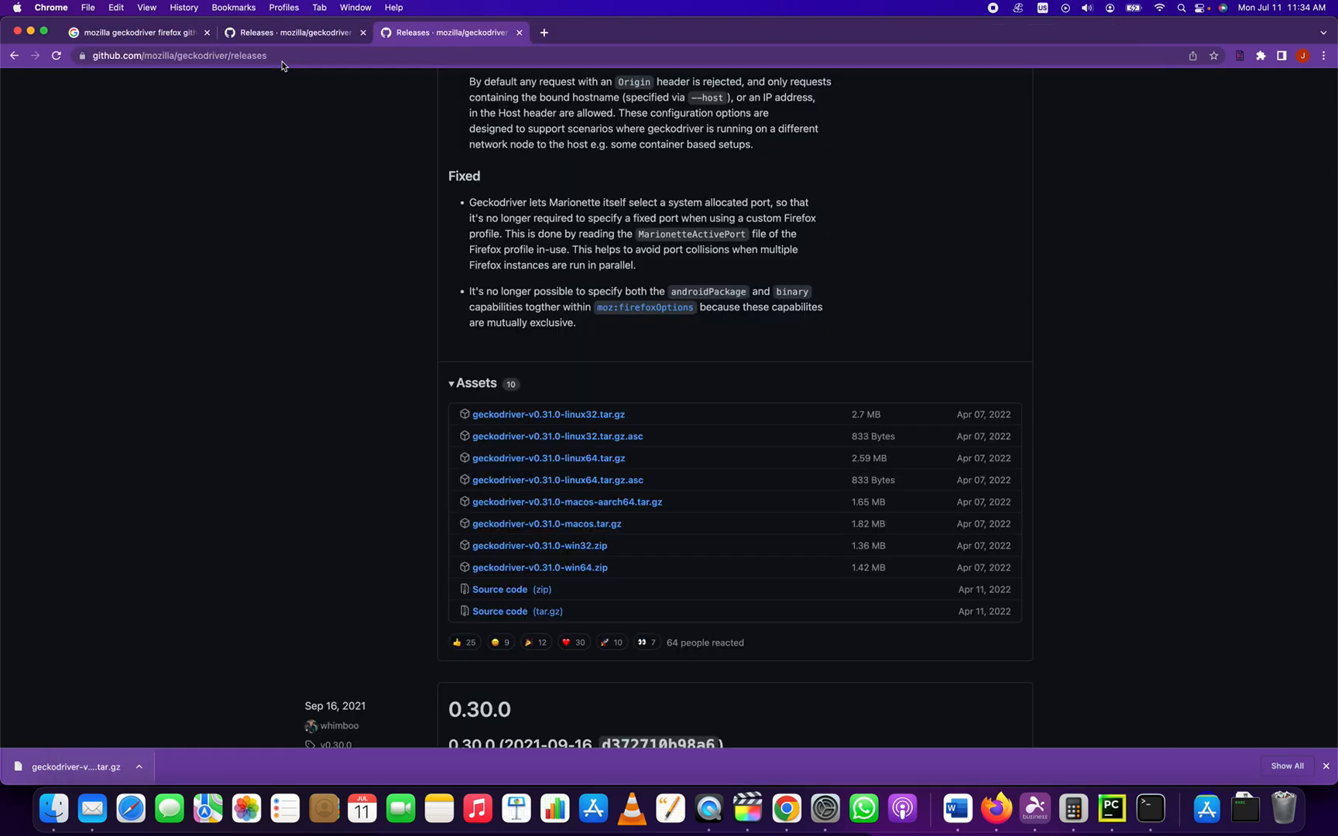
left_click(1110, 815)
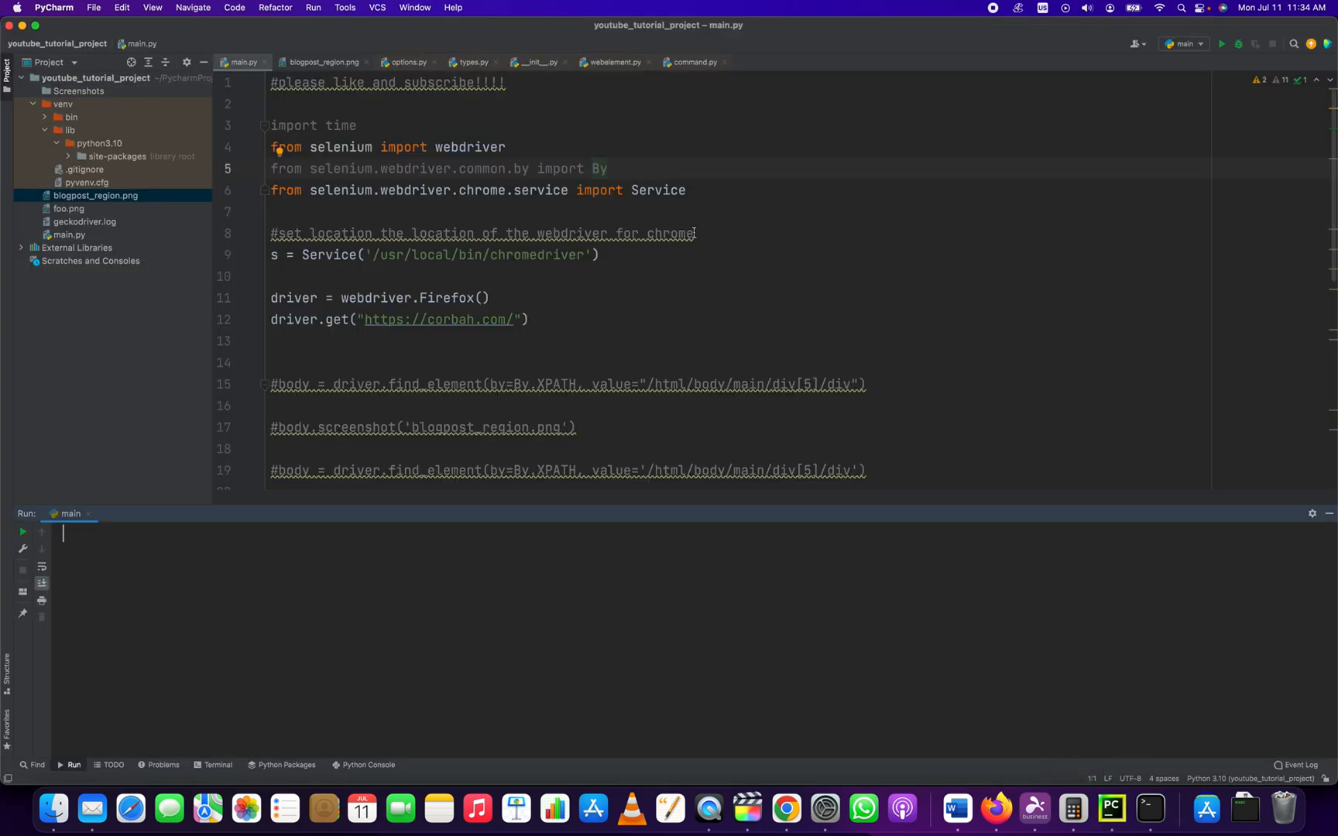
left_click(274, 254)
type("#")
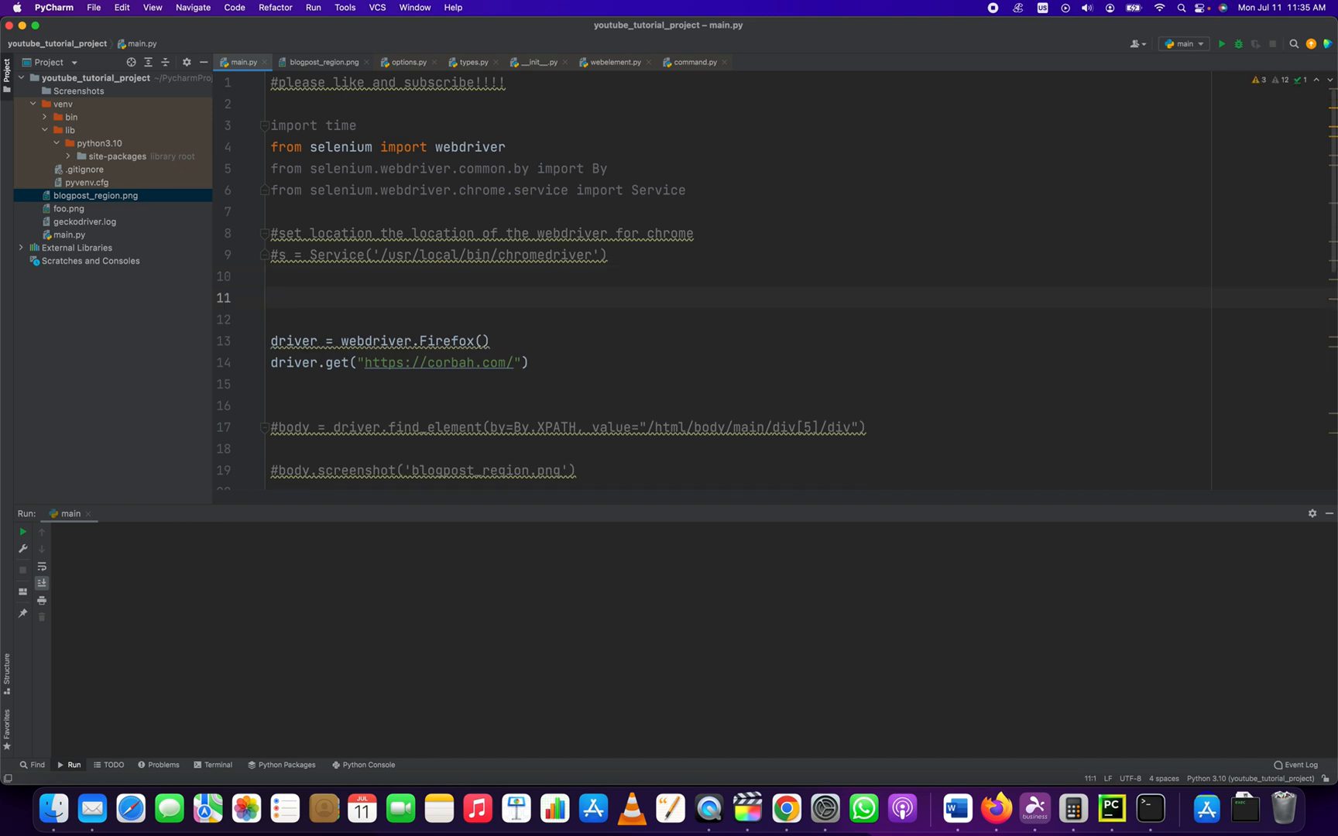
type("firefox")
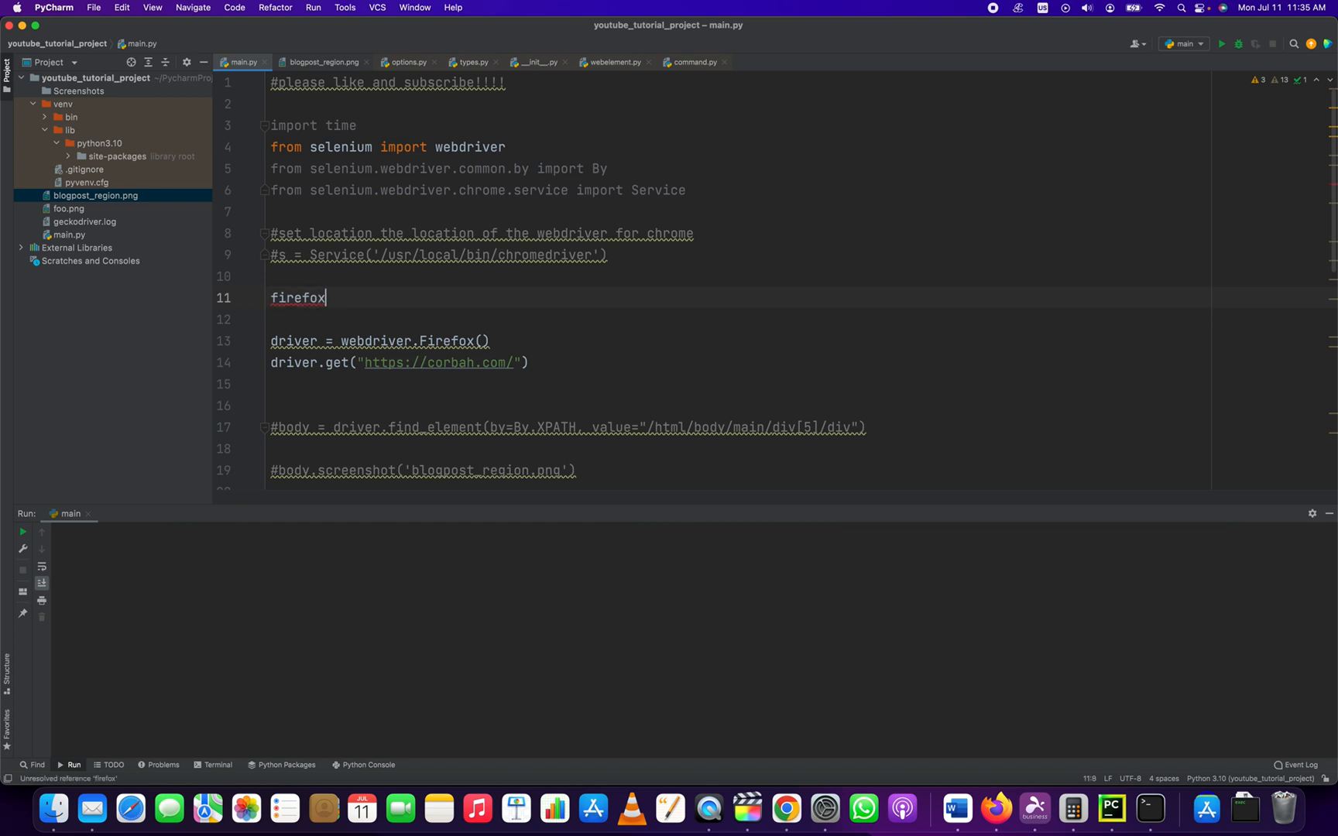
type("_browser =")
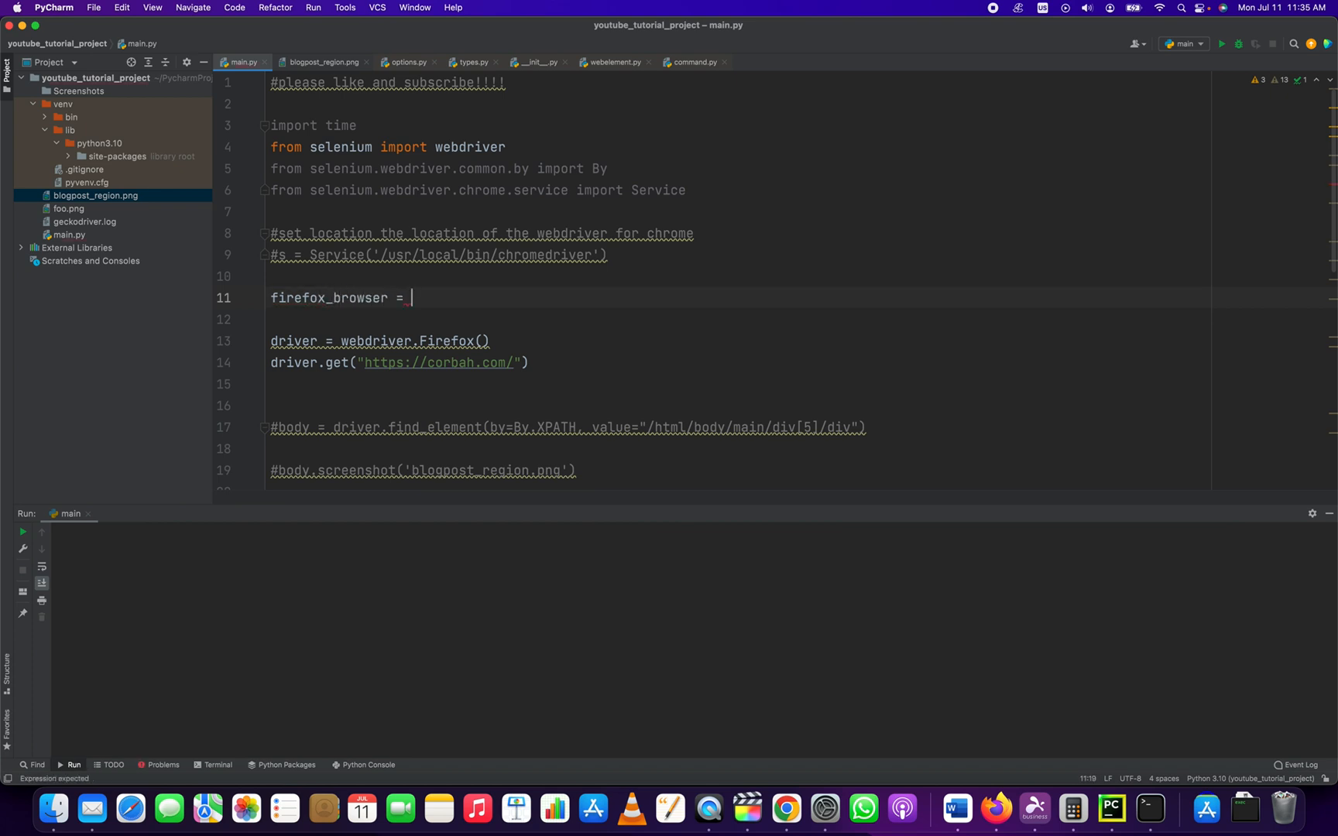
type("webdriver.Firefox(")
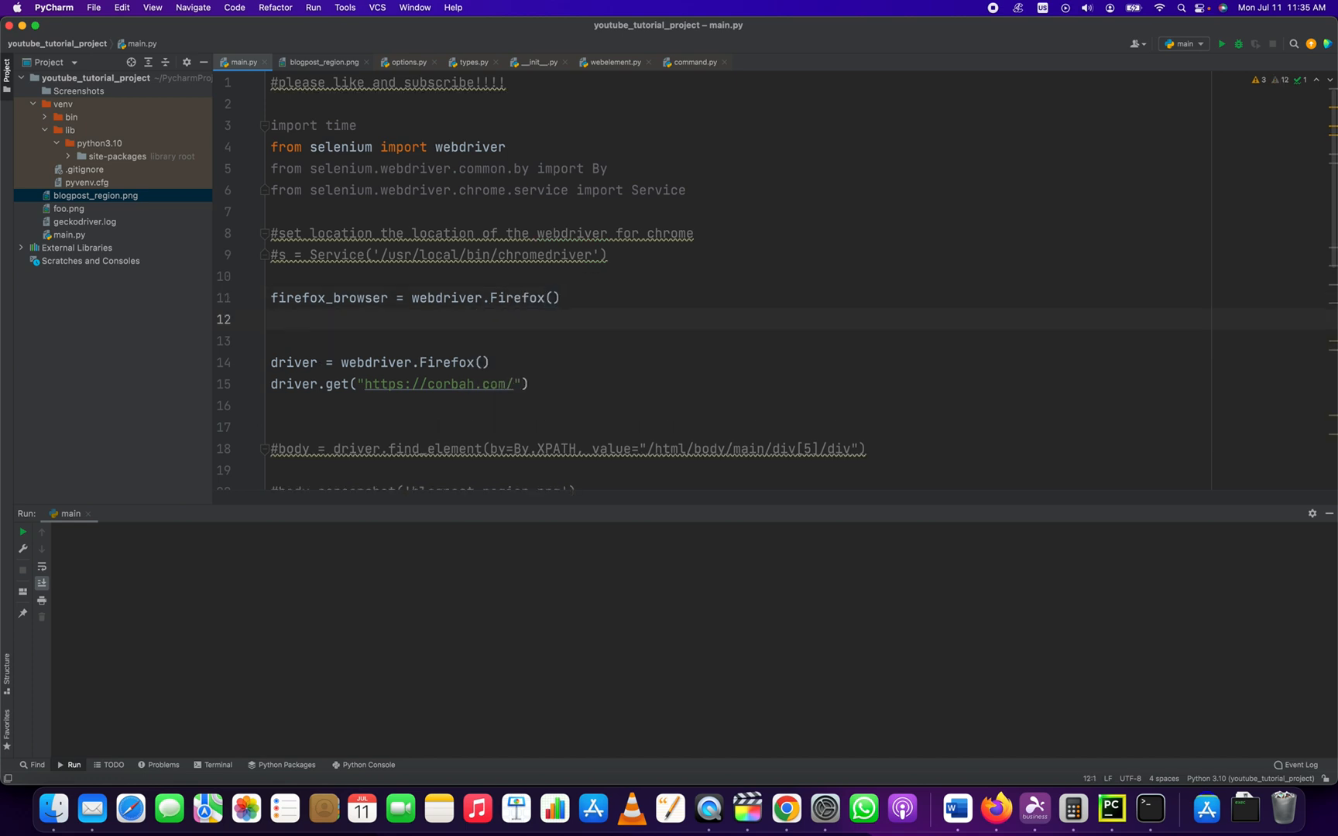
type(".get(")
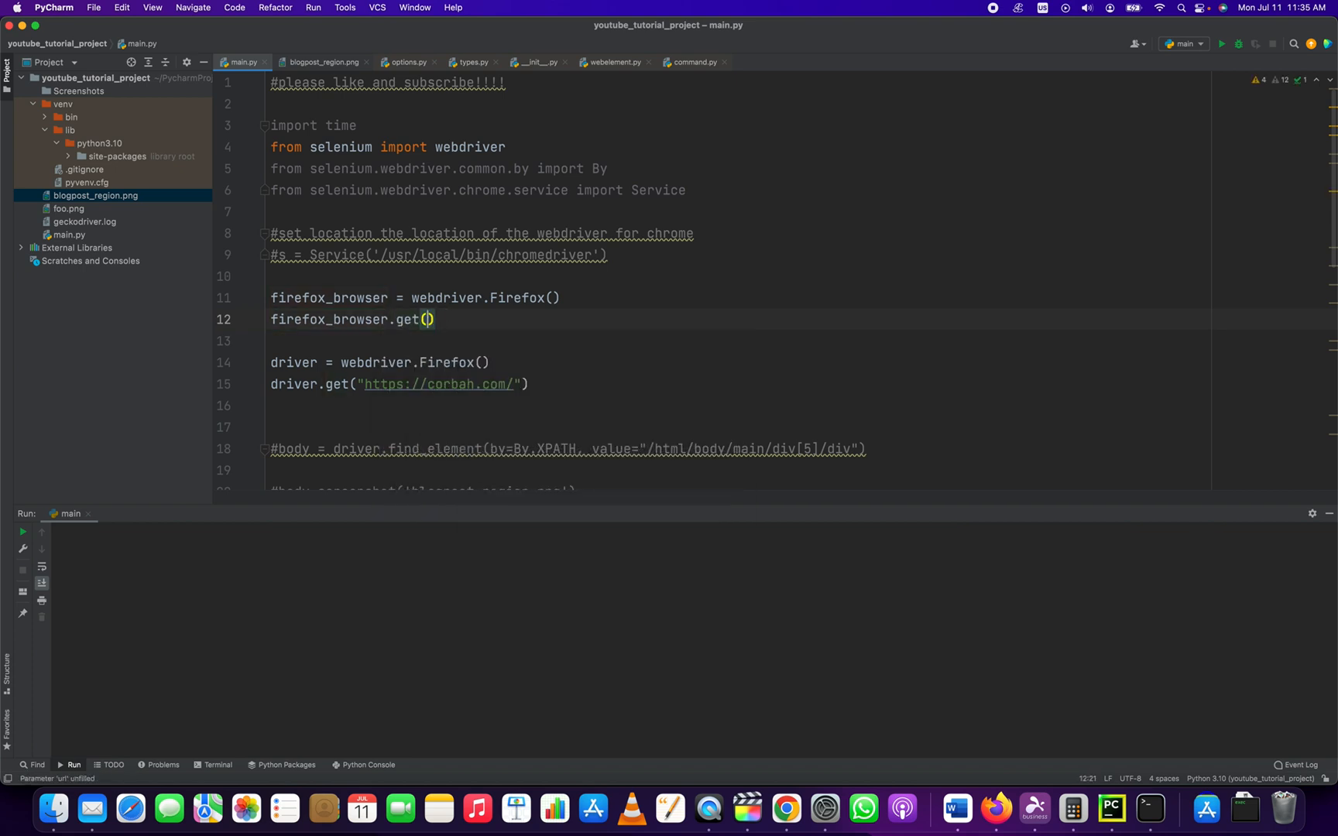
type("'https:co")
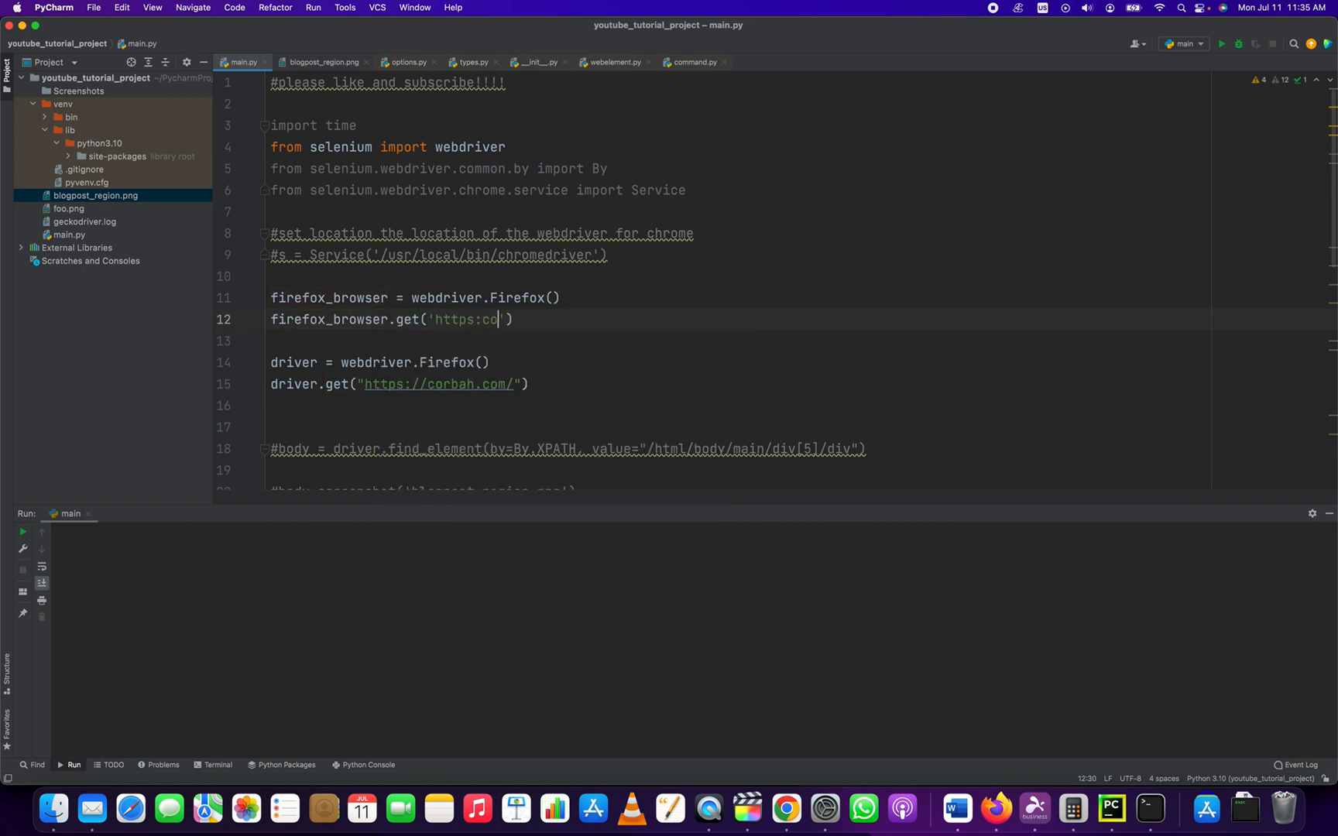
type("//")
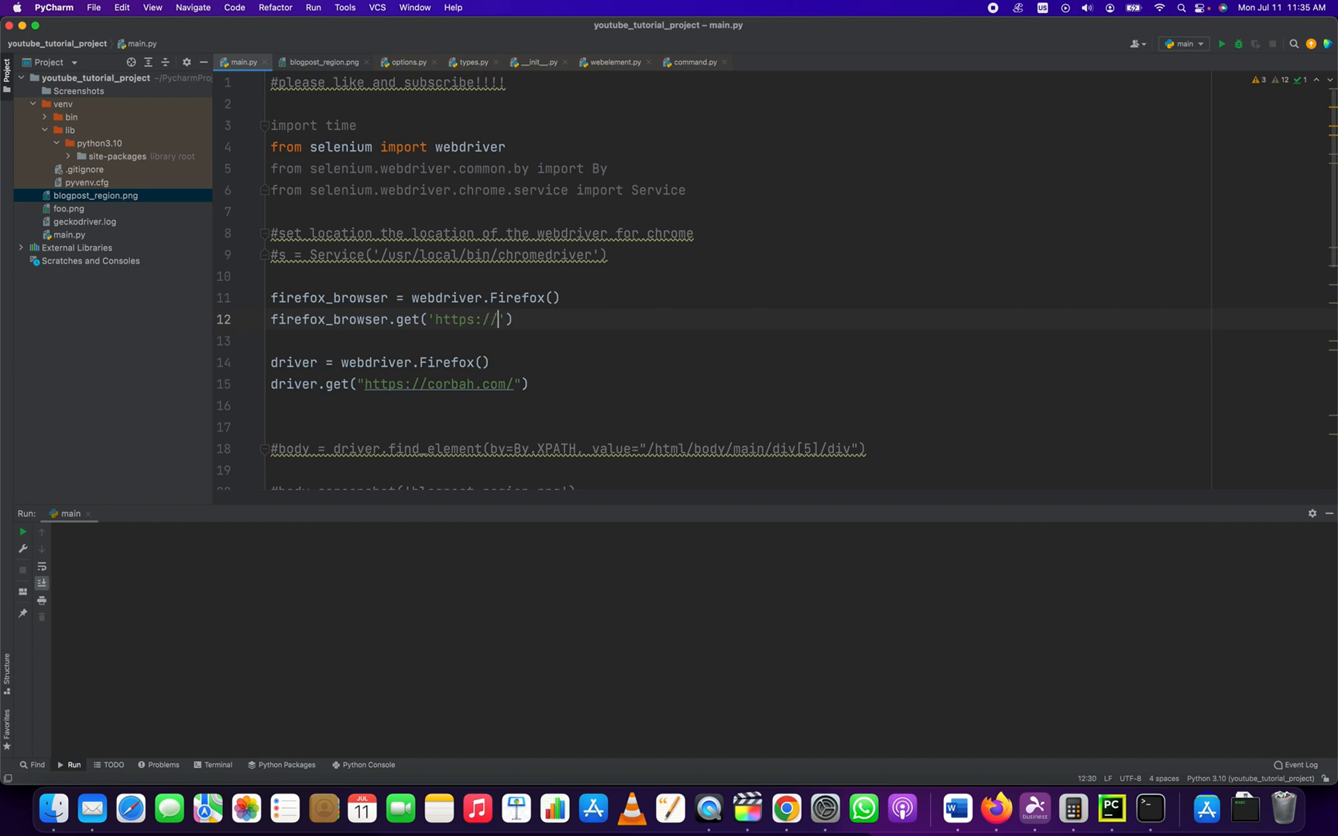
type("corbah.com")
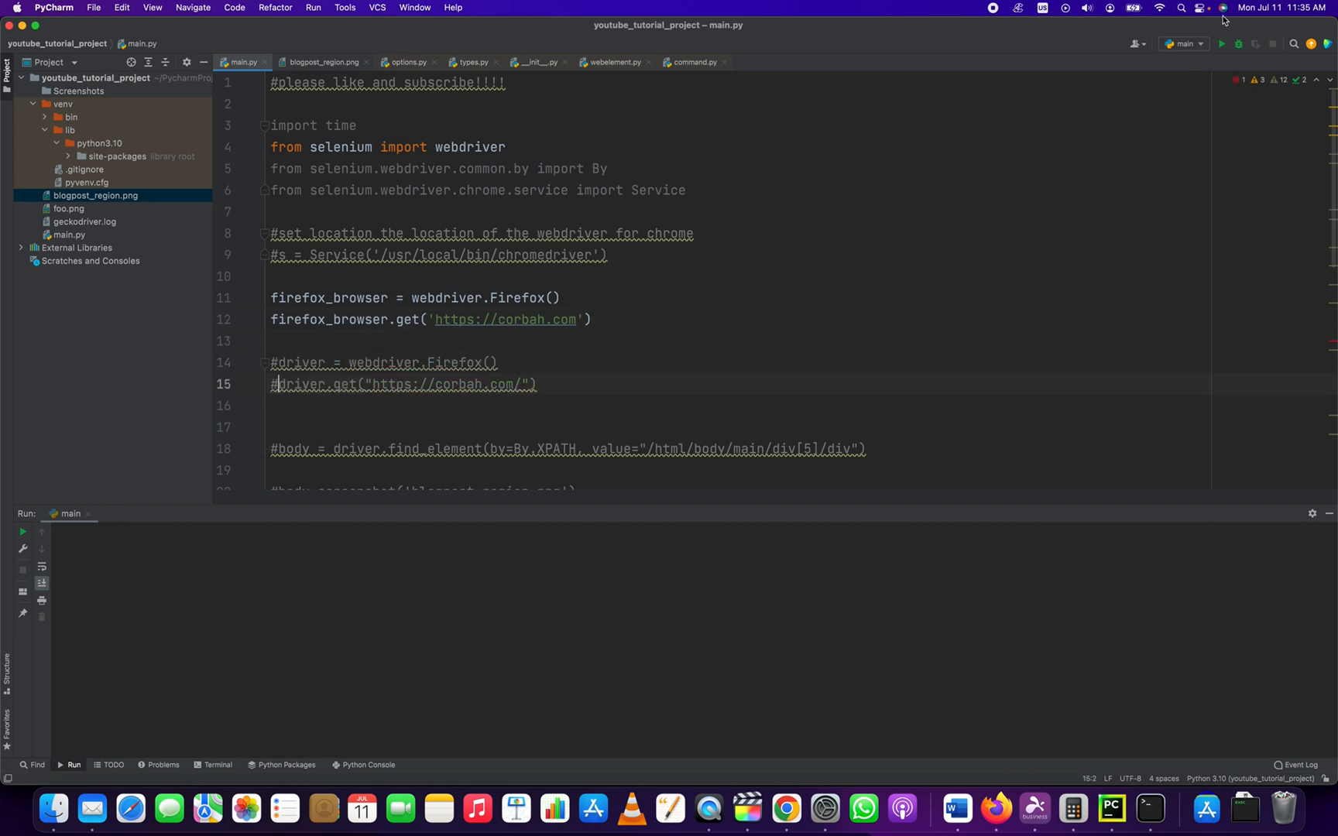
mouse_move(1222, 20)
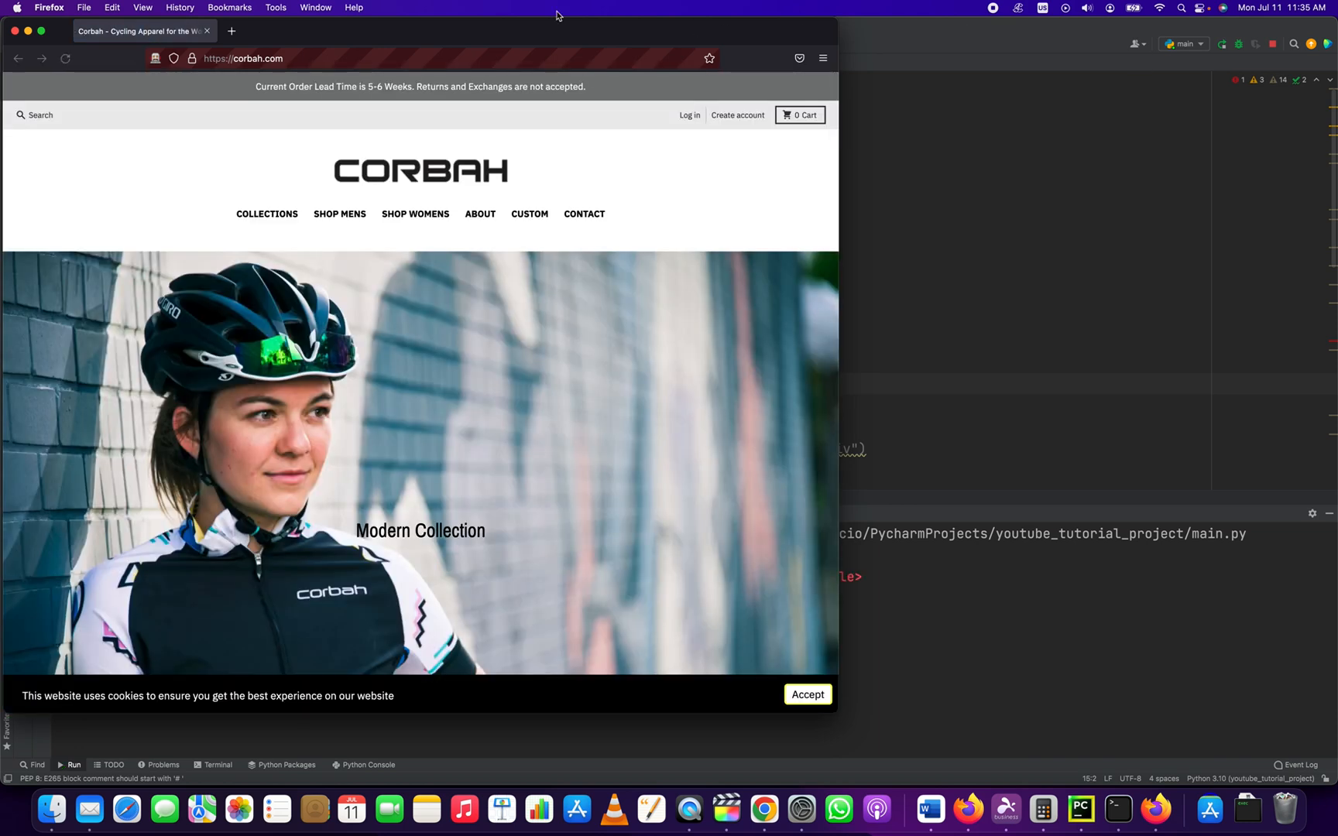
- Review the first run's NameError output at driver.quit(), then run main.py again
left_click(610, 270)
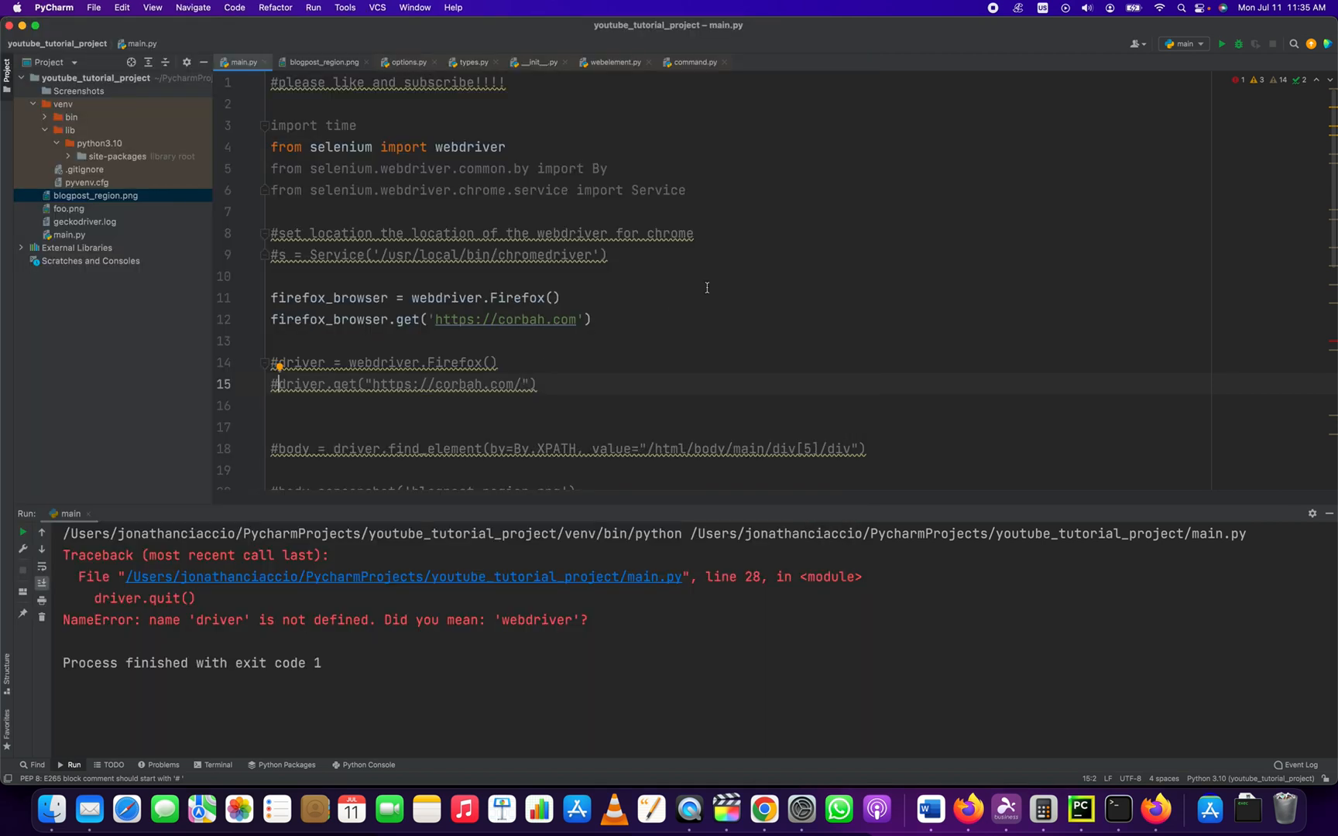
scroll("down", 3)
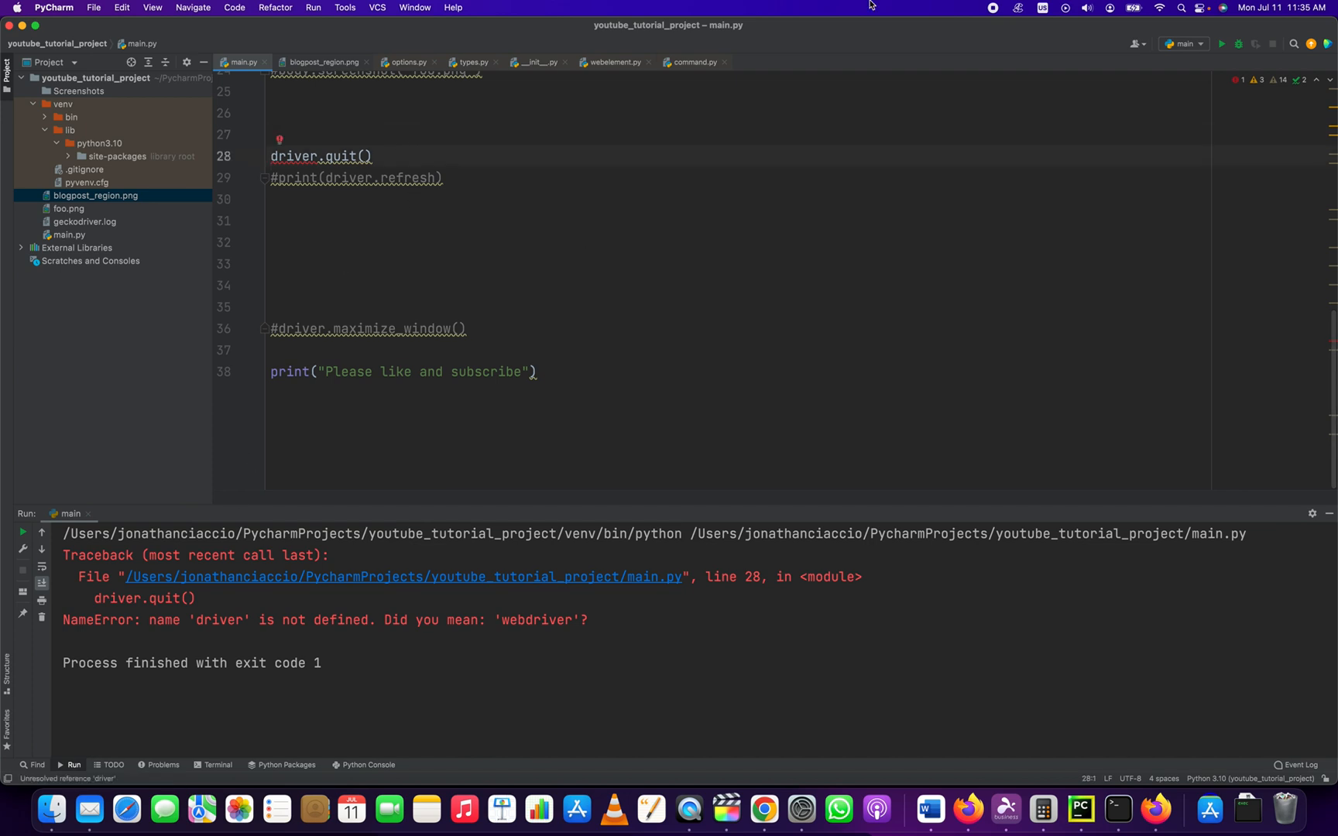
scroll("up", 3)
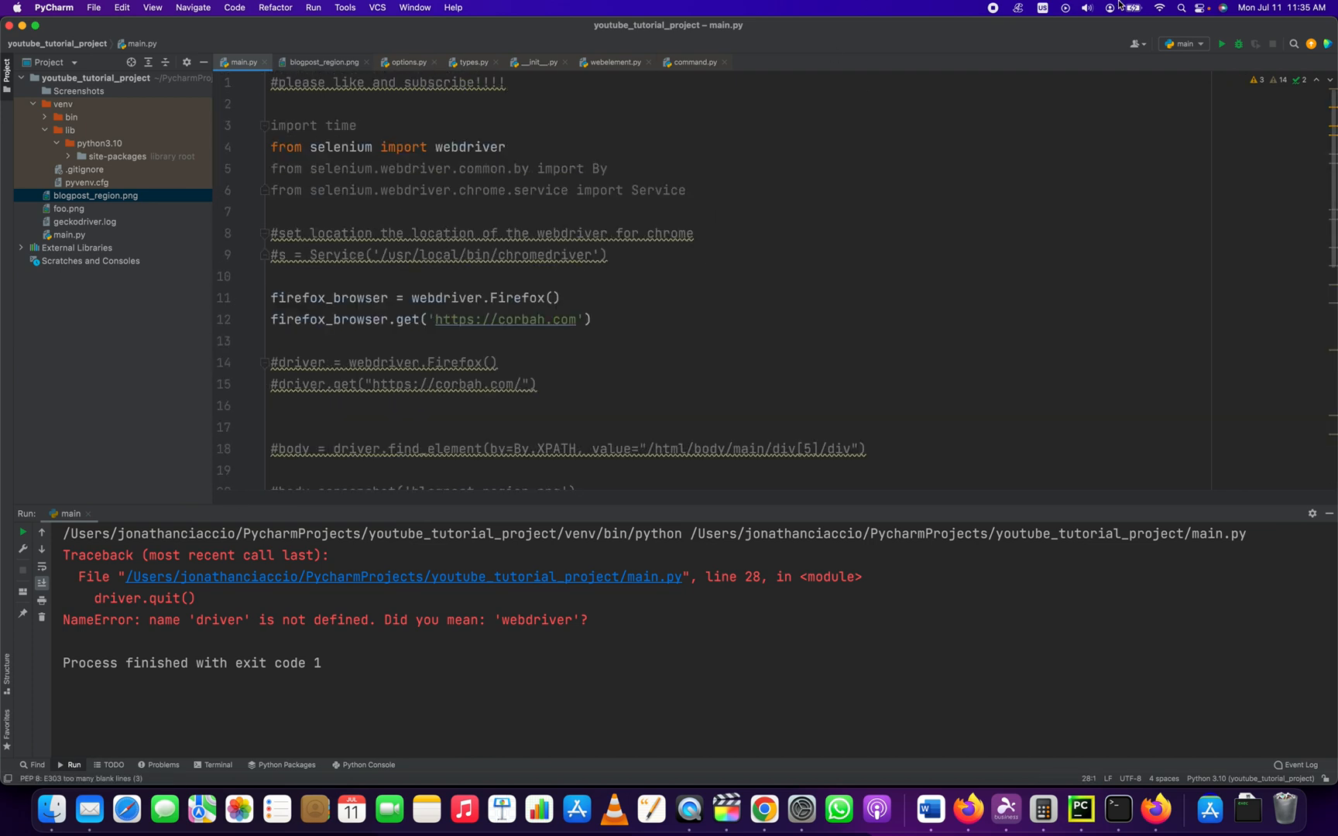
left_click(1221, 44)
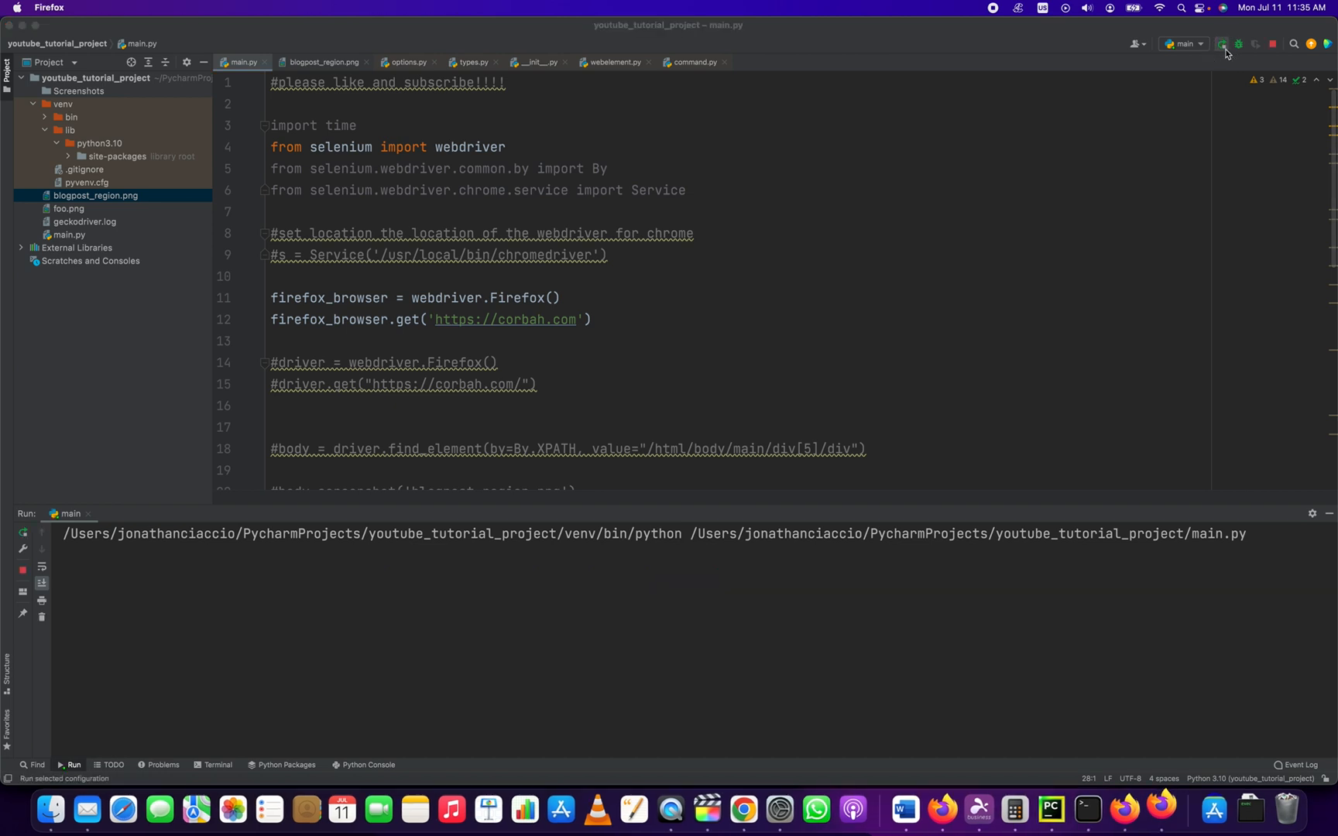
left_click(1221, 43)
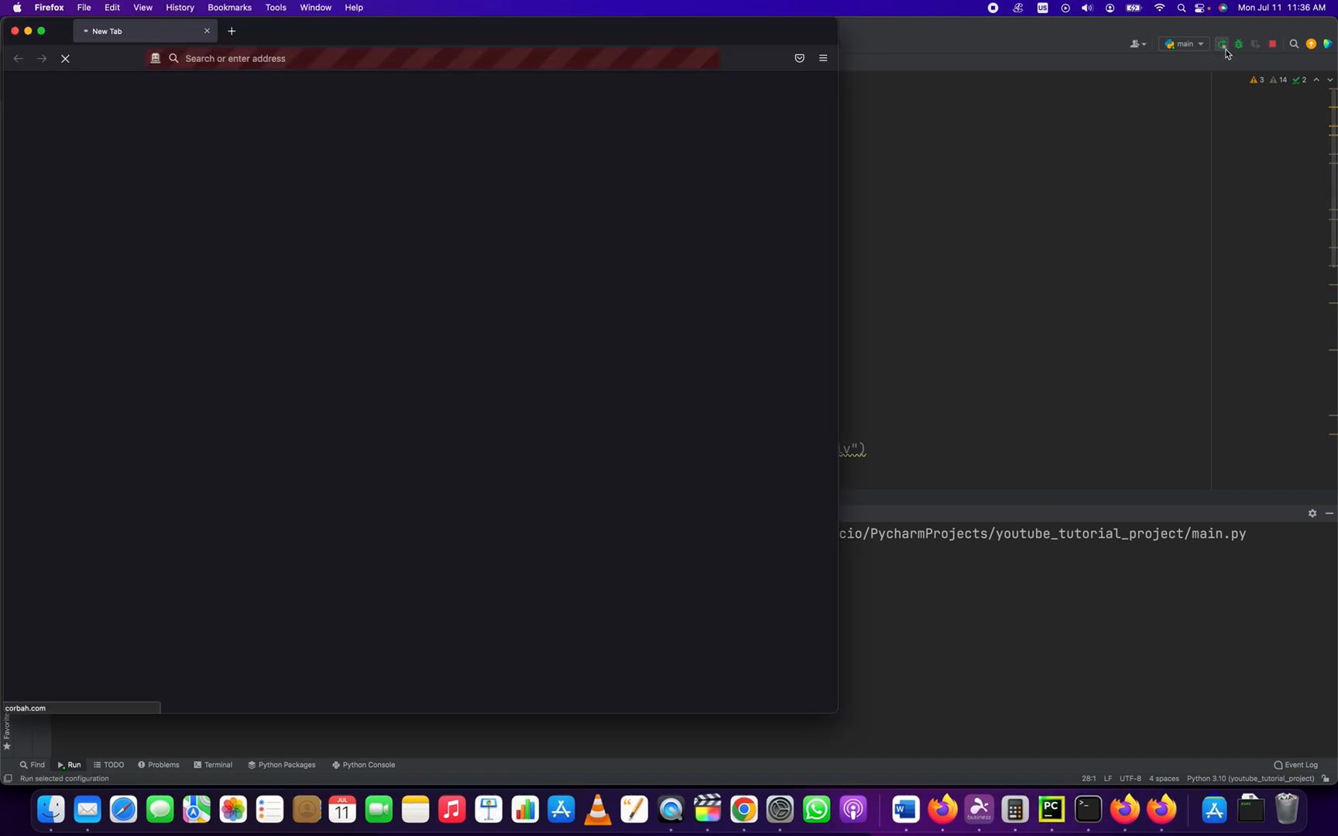